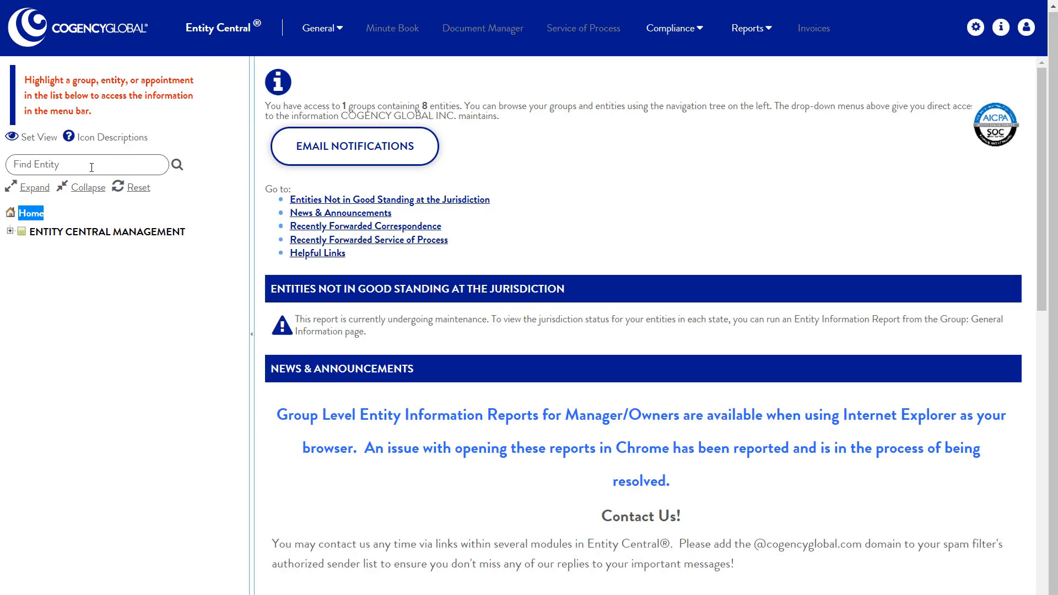
Expand ENTITY CENTRAL MANAGEMENT and the I PARENT, III OWNER and REIT entities to show their appointments
{"action": "left_click", "coordinate": [10, 232]}
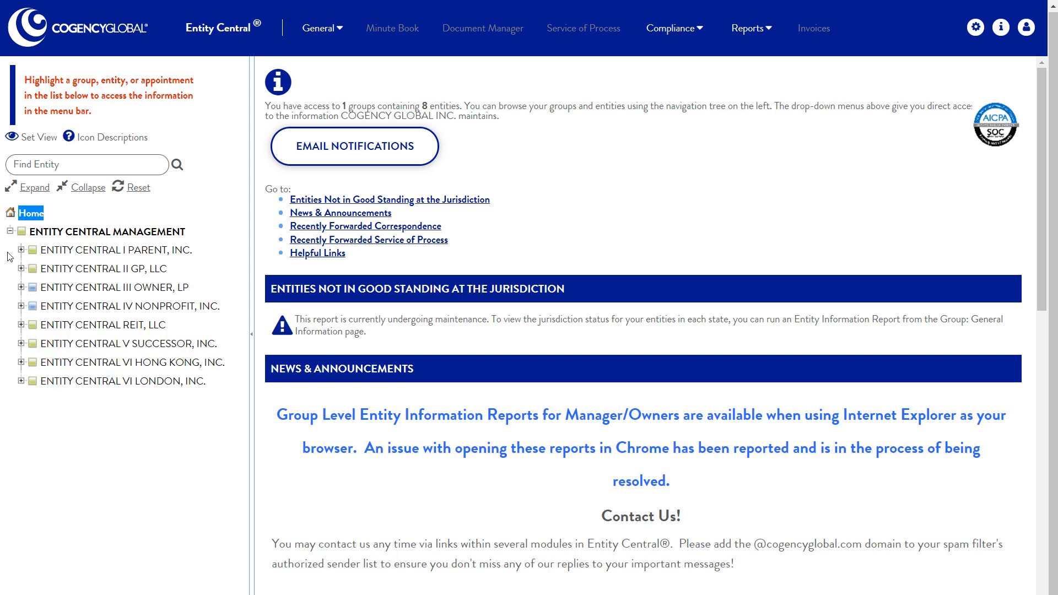
{"action": "left_click", "coordinate": [22, 250]}
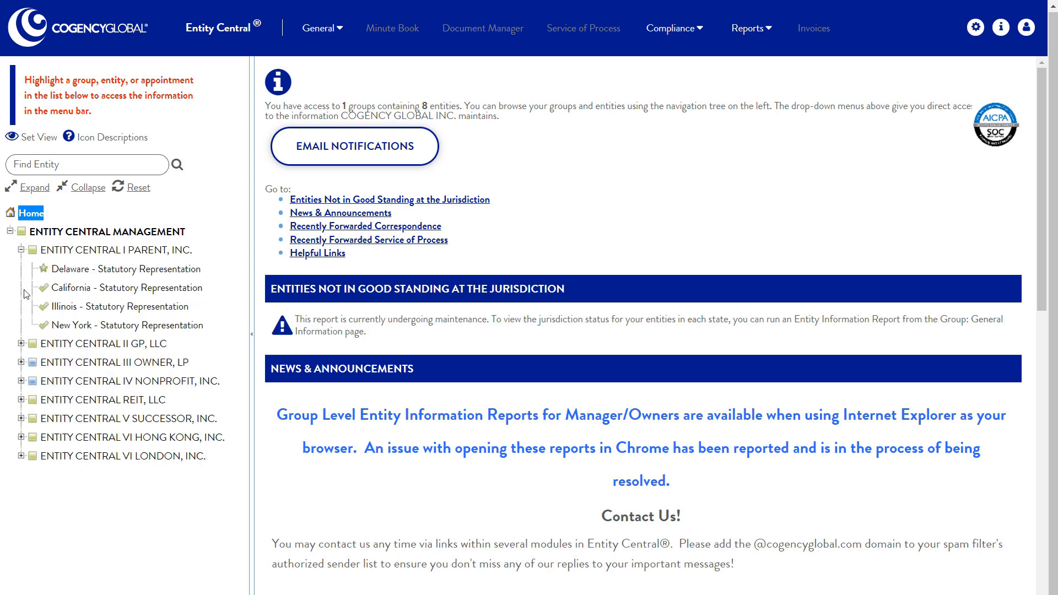
{"action": "left_click", "coordinate": [21, 361]}
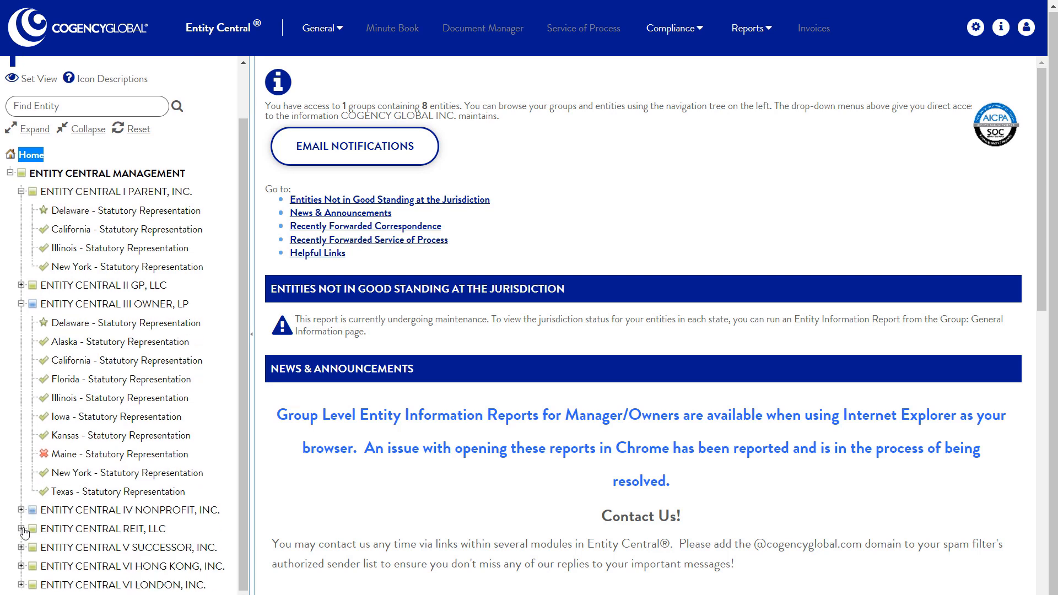
{"action": "left_click", "coordinate": [22, 531]}
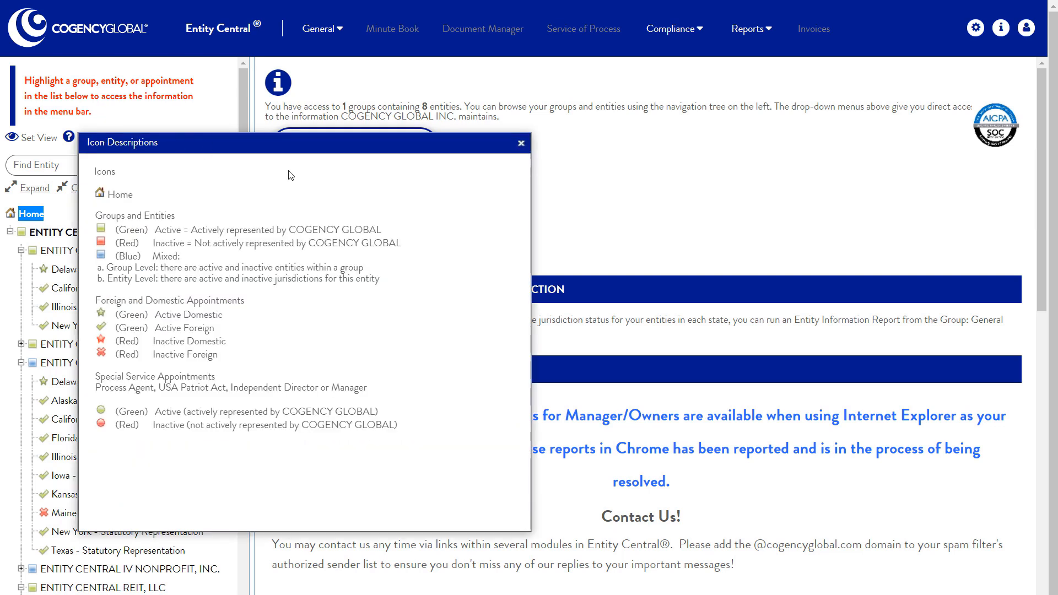
{"action": "mouse_move", "coordinate": [191, 189]}
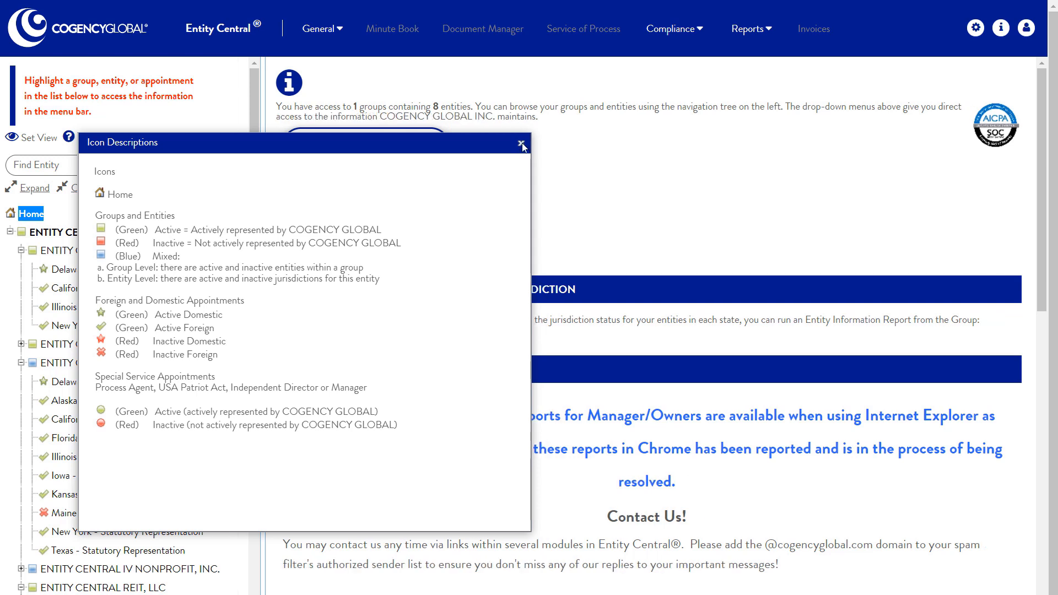
{"action": "left_click", "coordinate": [519, 142]}
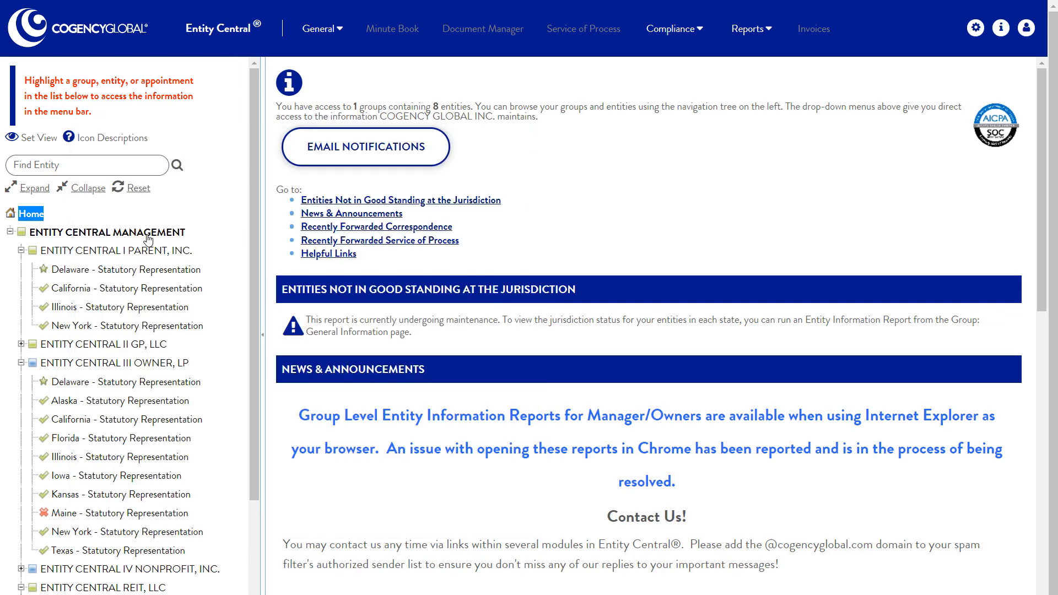
Open the management group's general information and its Entity Information Report in Excel
{"action": "left_click", "coordinate": [107, 232]}
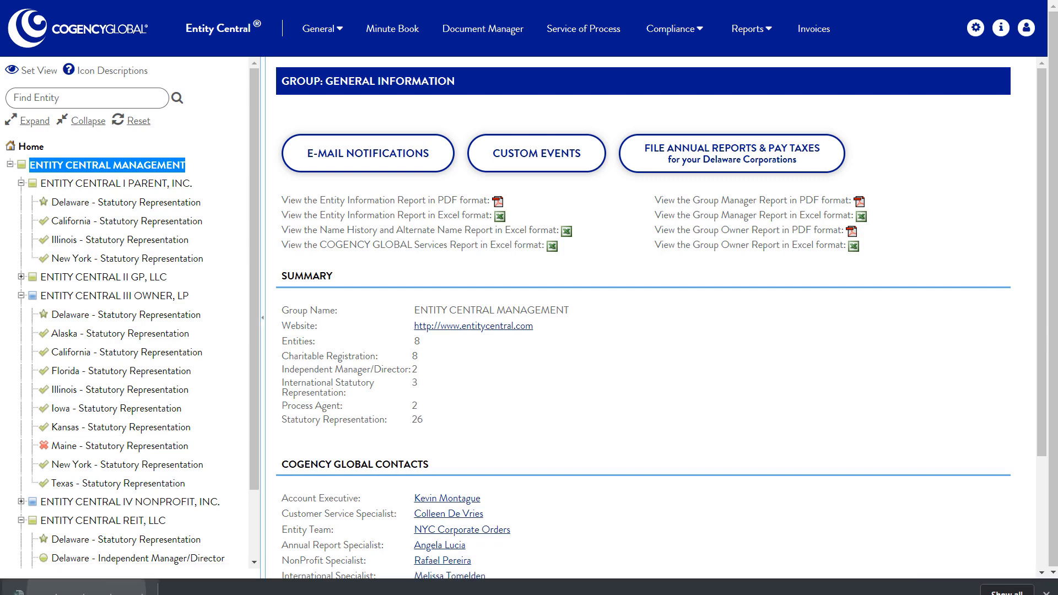
{"action": "left_click", "coordinate": [501, 216]}
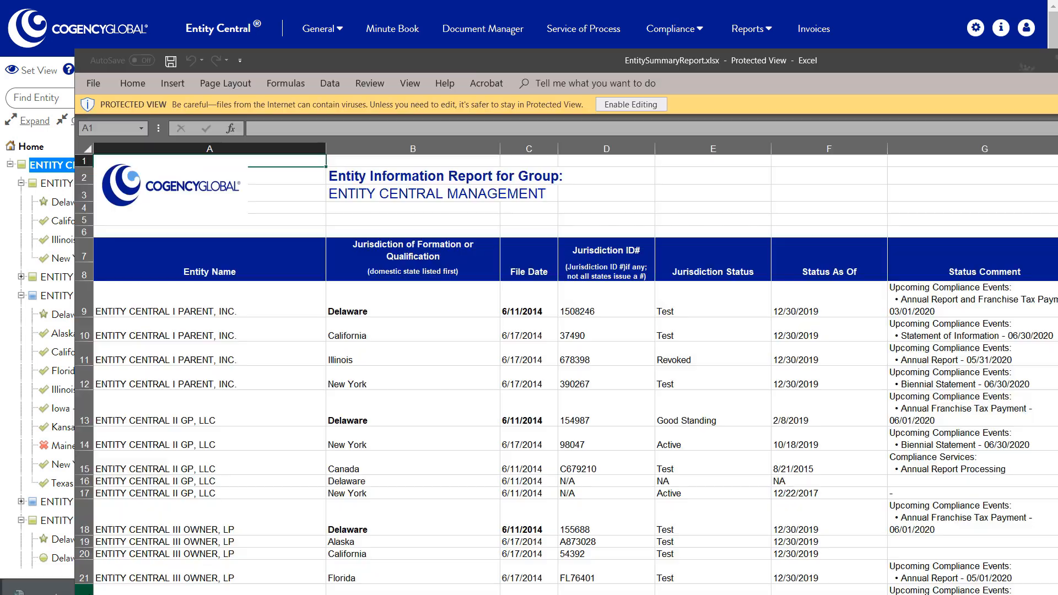
{"action": "scroll", "scroll_direction": "down", "scroll_amount": 3}
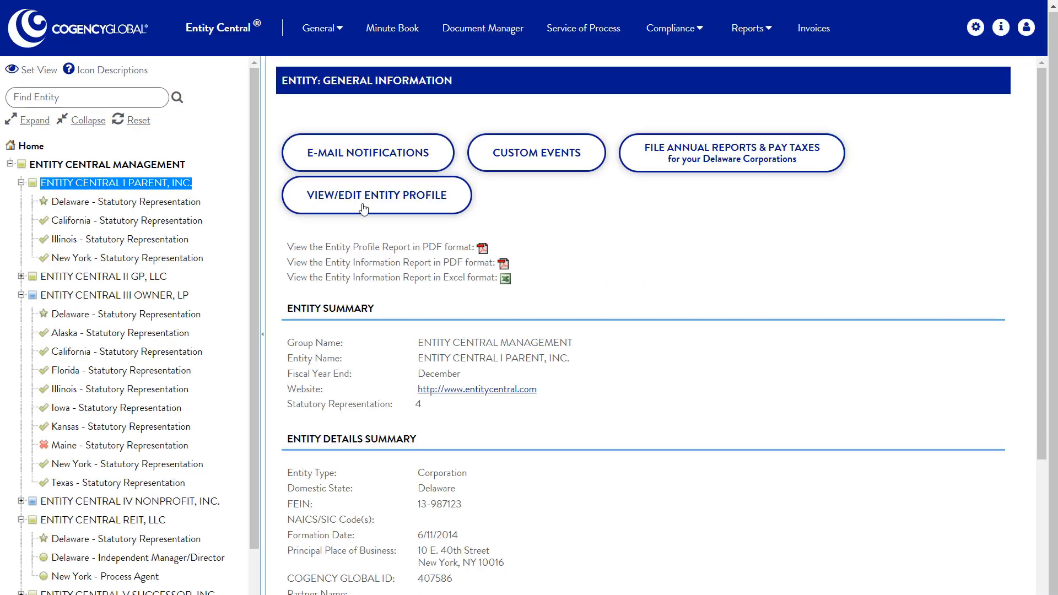
Add a new manager/owner for I PARENT copied to II GP, III OWNER and REIT and attempt saving
{"action": "left_click", "coordinate": [378, 194]}
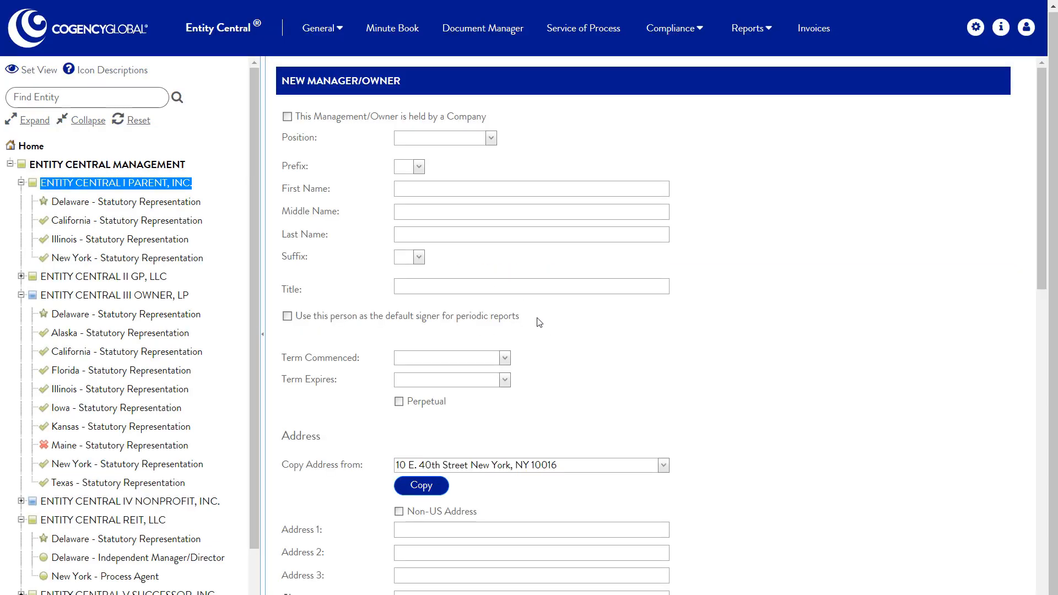
{"action": "scroll", "scroll_direction": "down", "scroll_amount": 3}
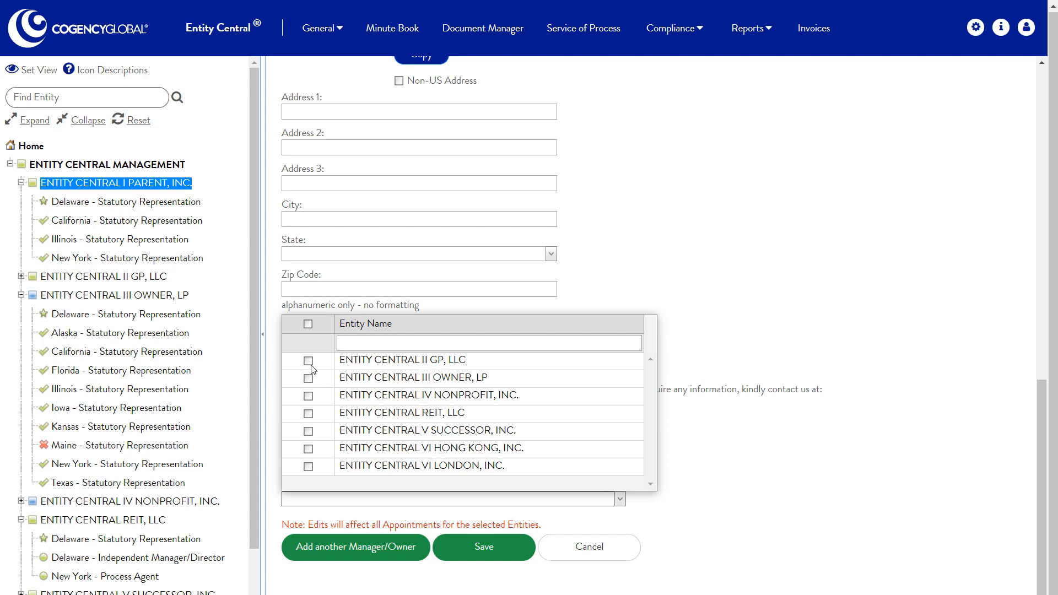
{"action": "left_click", "coordinate": [307, 412]}
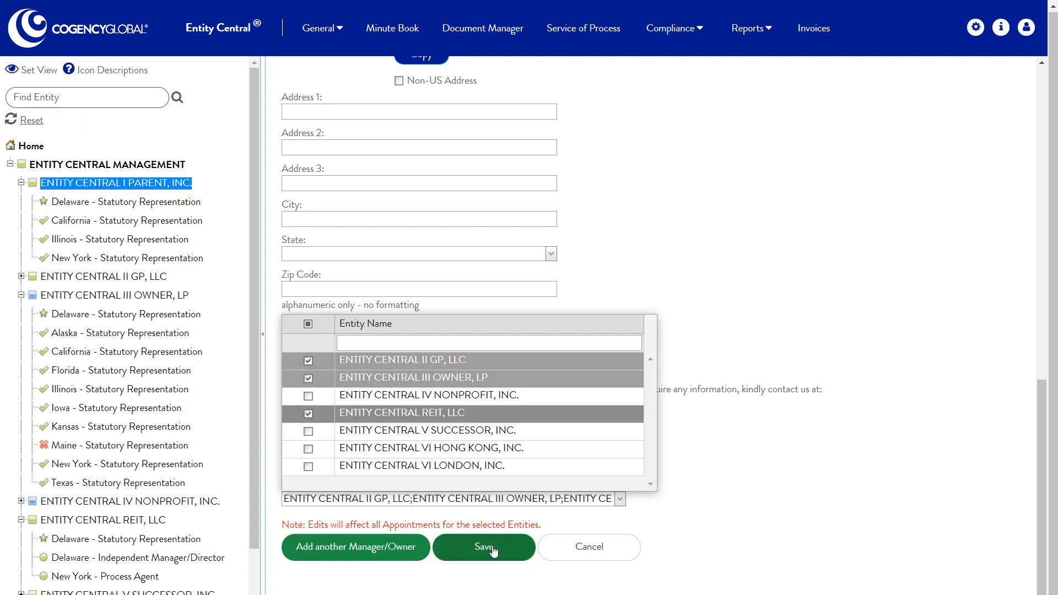
{"action": "left_click", "coordinate": [484, 546]}
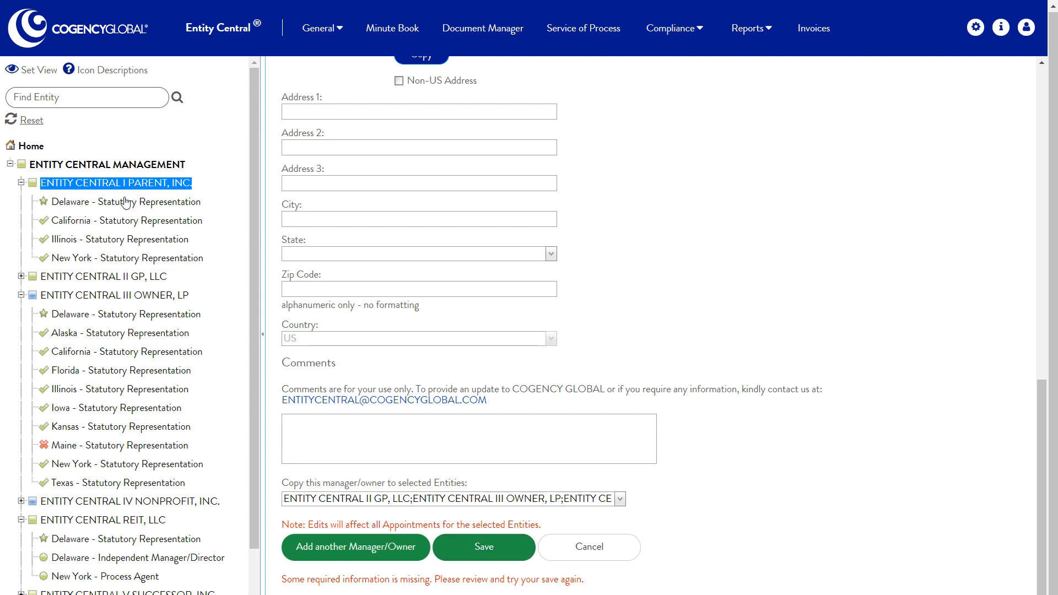
{"action": "mouse_move", "coordinate": [83, 97]}
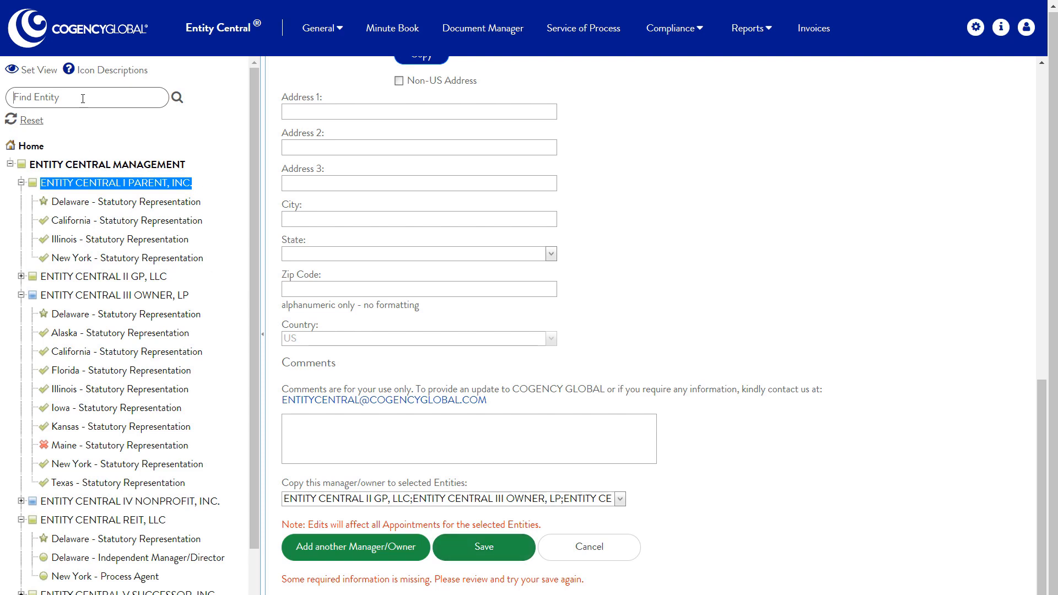
Find the REIT entity and open its e-mail notification setup page
{"action": "type", "text": "REIT"}
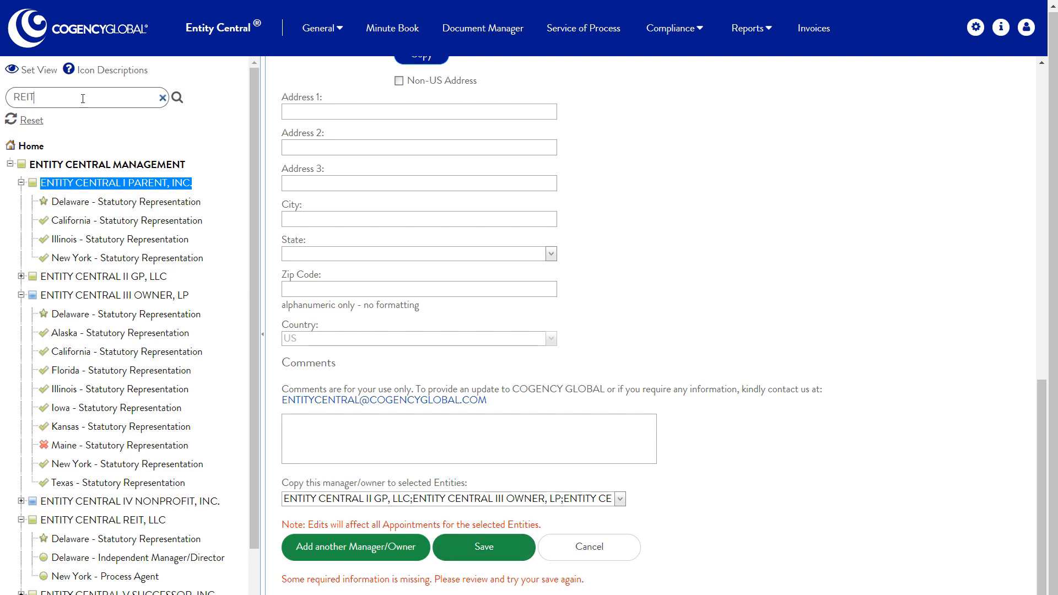
{"action": "left_click", "coordinate": [103, 183]}
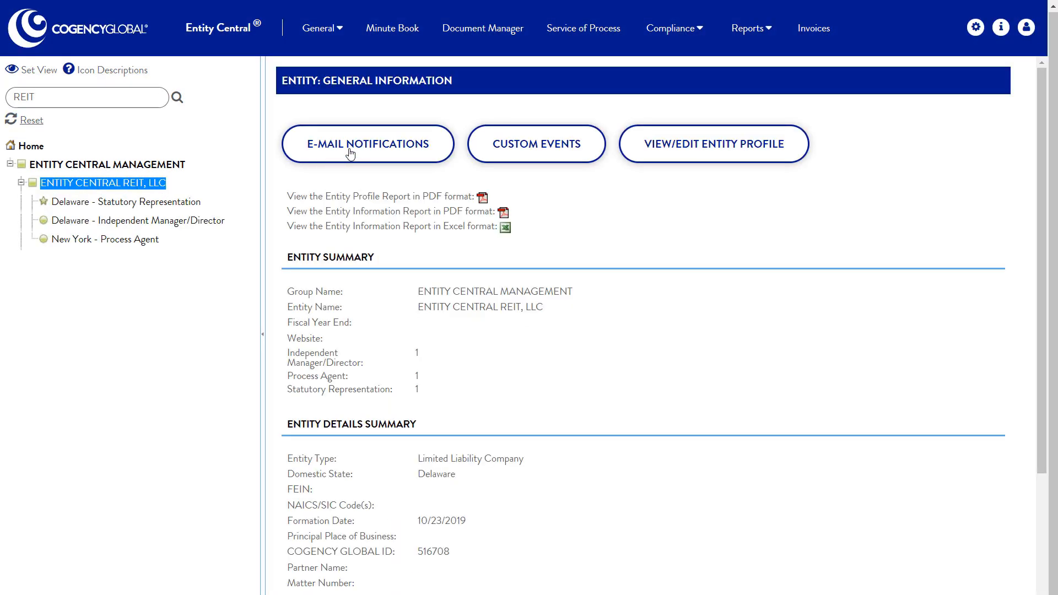
{"action": "left_click", "coordinate": [368, 143]}
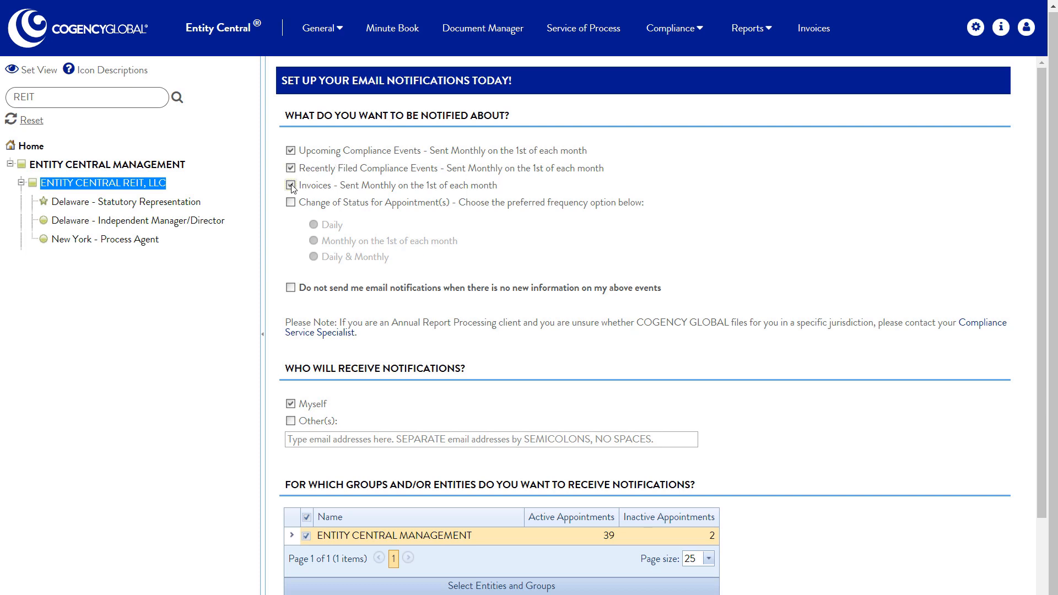
{"action": "left_click", "coordinate": [291, 203]}
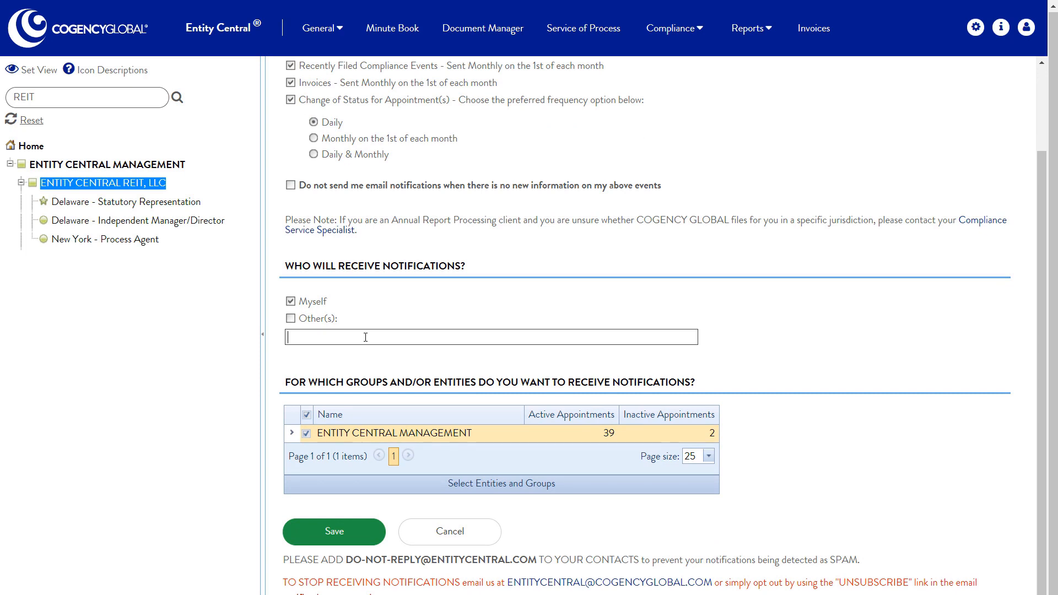
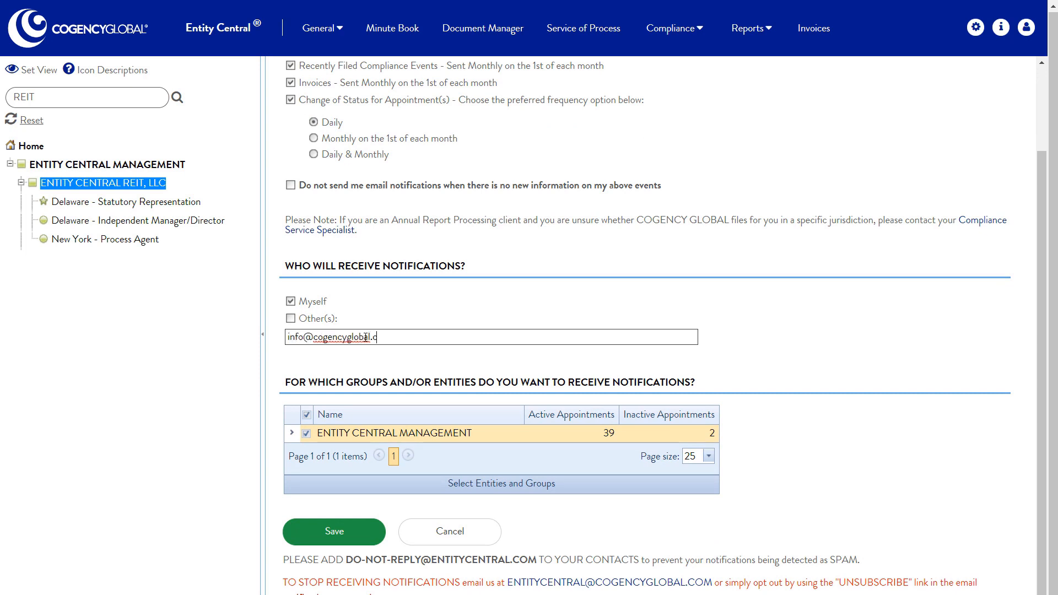
{"action": "left_click", "coordinate": [291, 319]}
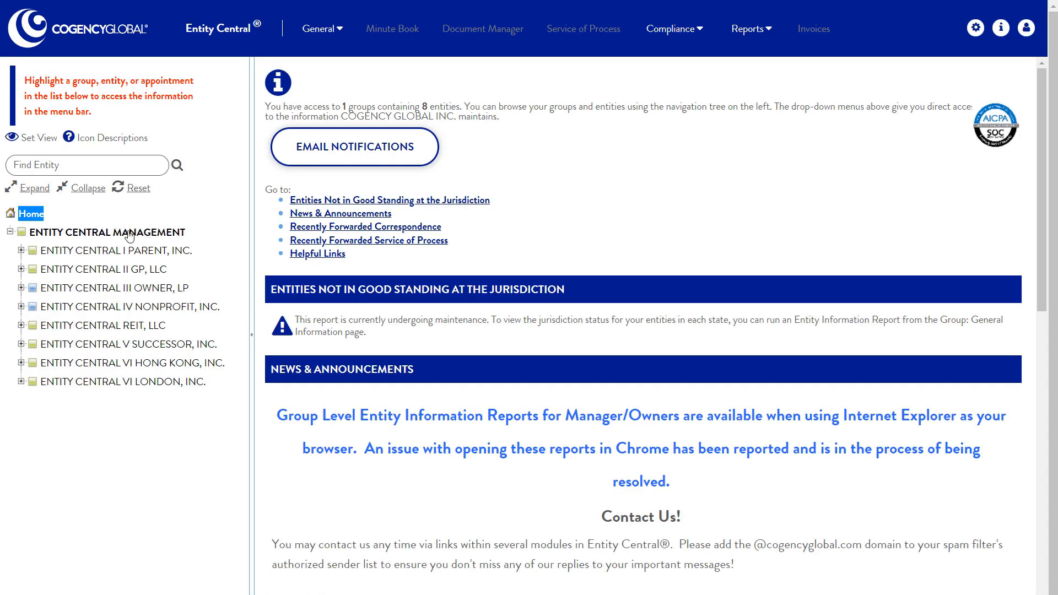
Select ENTITY CENTRAL MANAGEMENT and open its Minute Book listing all documents
{"action": "left_click", "coordinate": [108, 232]}
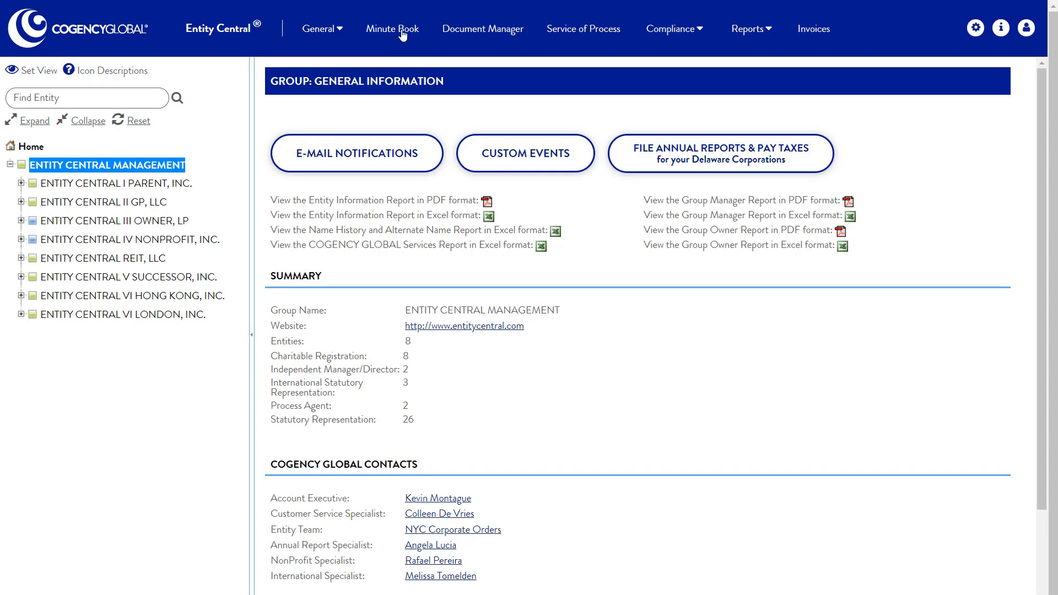
{"action": "mouse_move", "coordinate": [486, 39]}
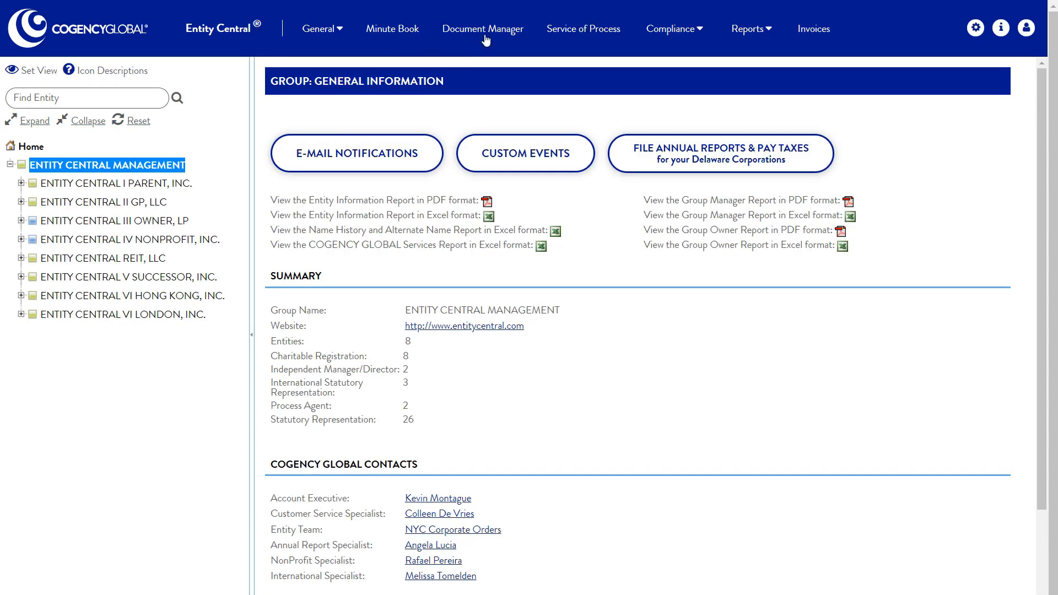
{"action": "mouse_move", "coordinate": [594, 42]}
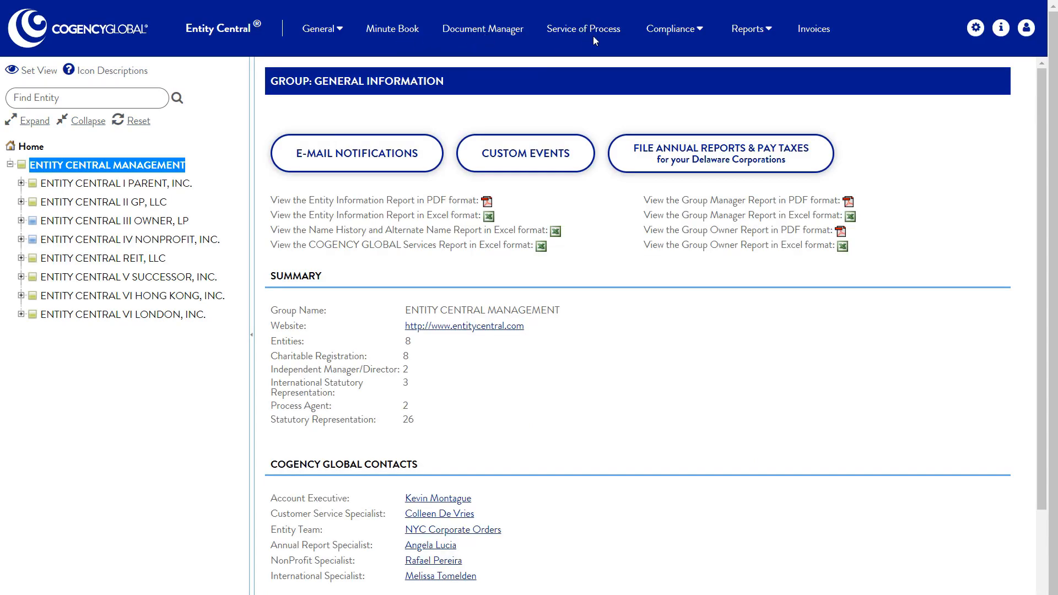
{"action": "left_click", "coordinate": [393, 29]}
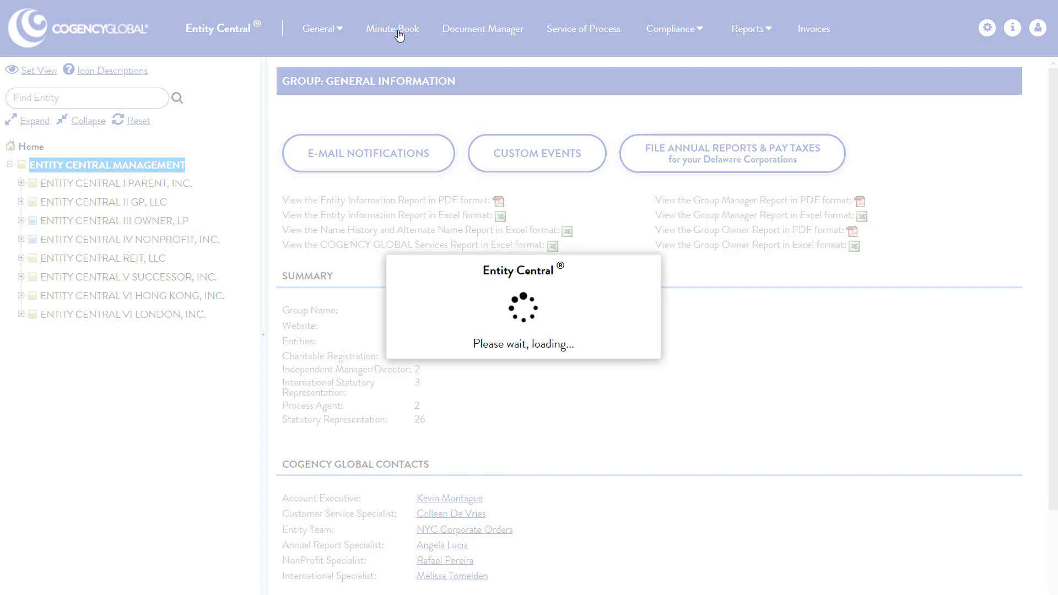
{"action": "left_click", "coordinate": [393, 29]}
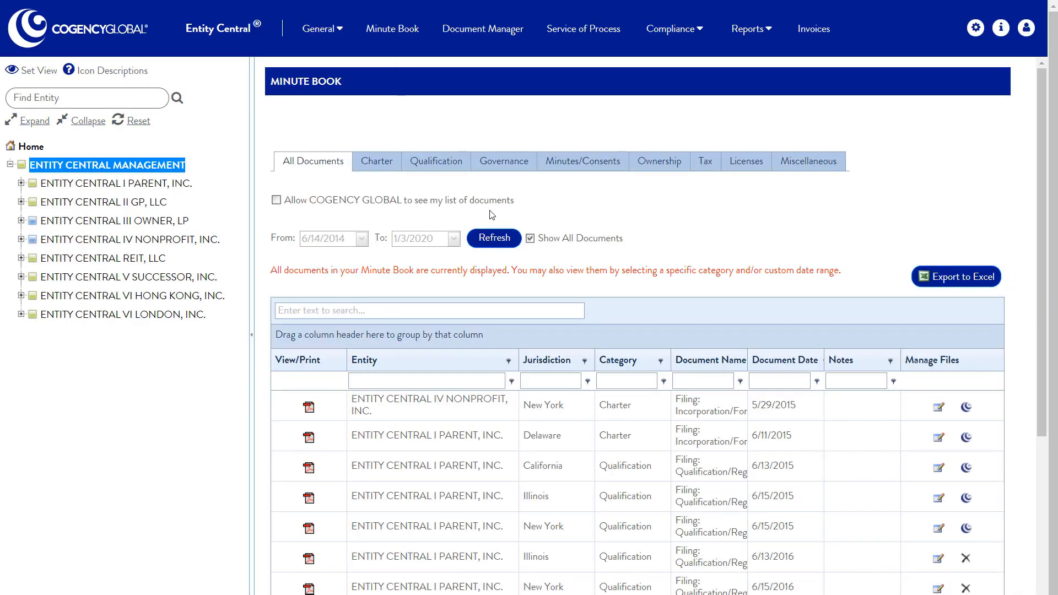
{"action": "scroll", "scroll_direction": "down", "scroll_amount": 3}
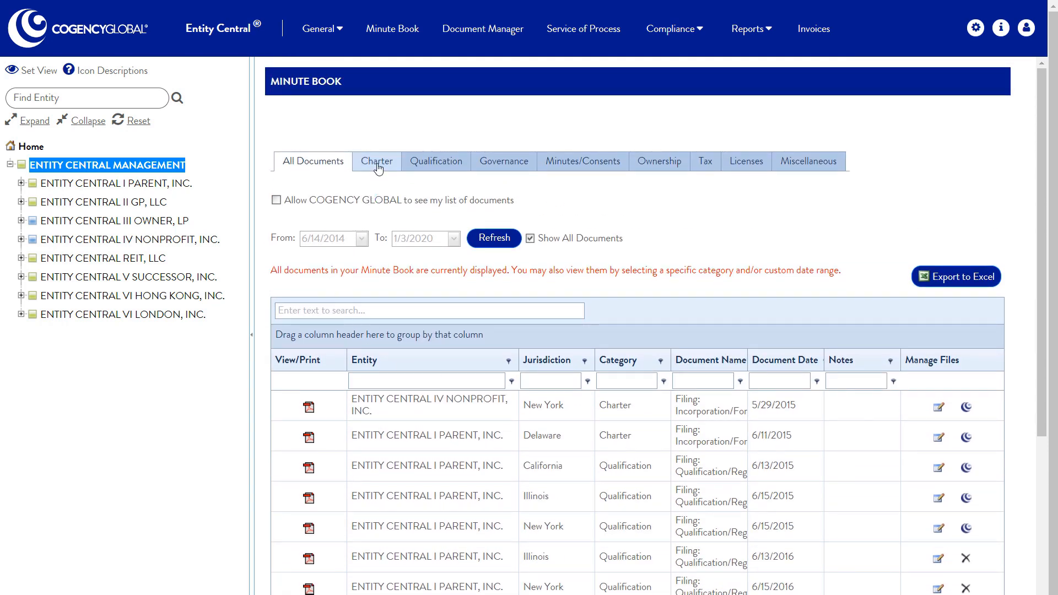
{"action": "mouse_move", "coordinate": [523, 171]}
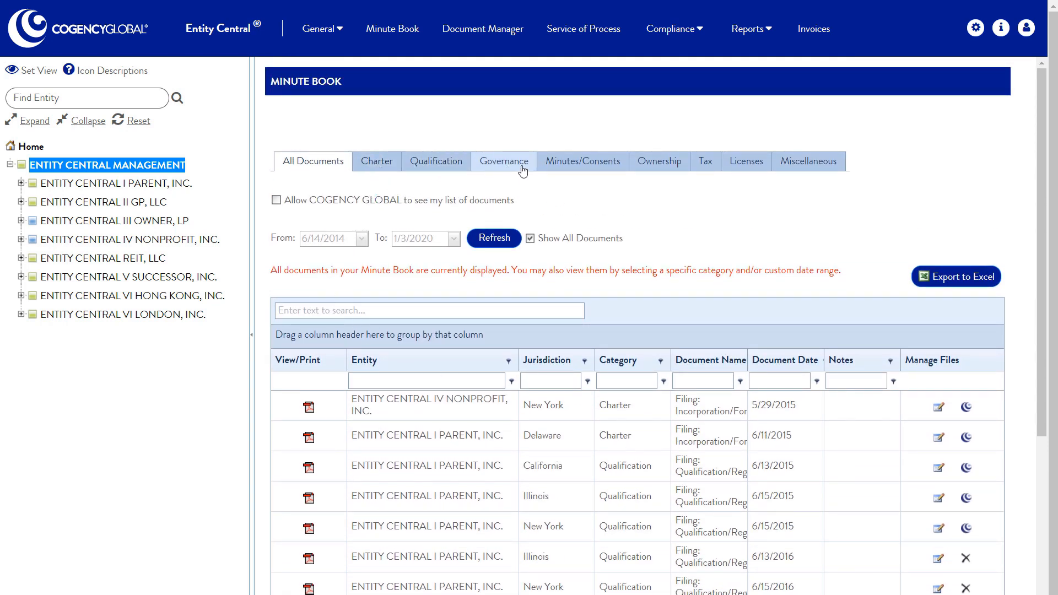
{"action": "mouse_move", "coordinate": [691, 169]}
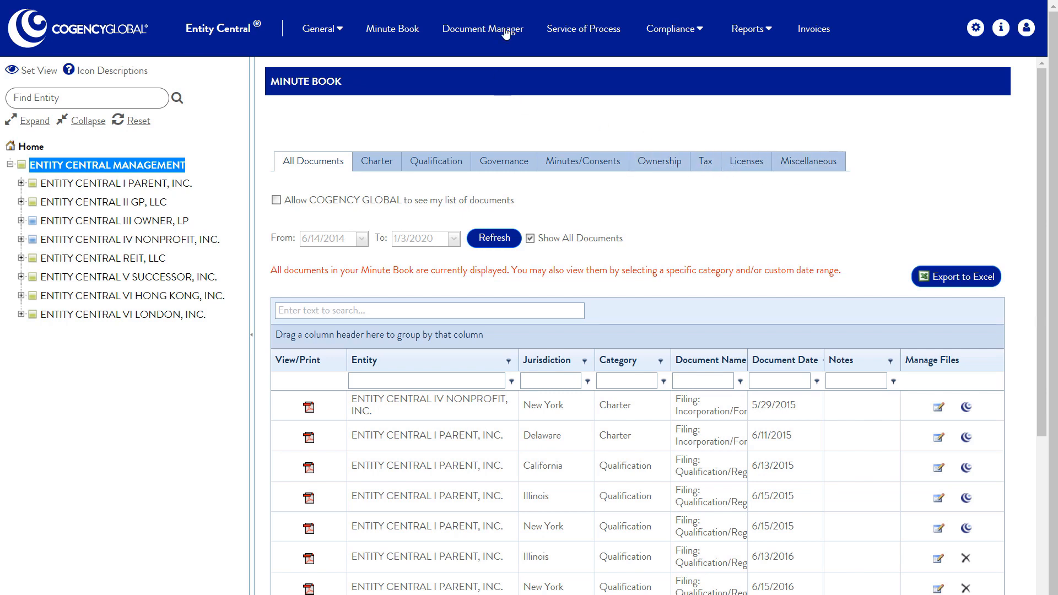
Browse the Document Manager showing all documents, then move to the Service of Process records
{"action": "left_click", "coordinate": [483, 28]}
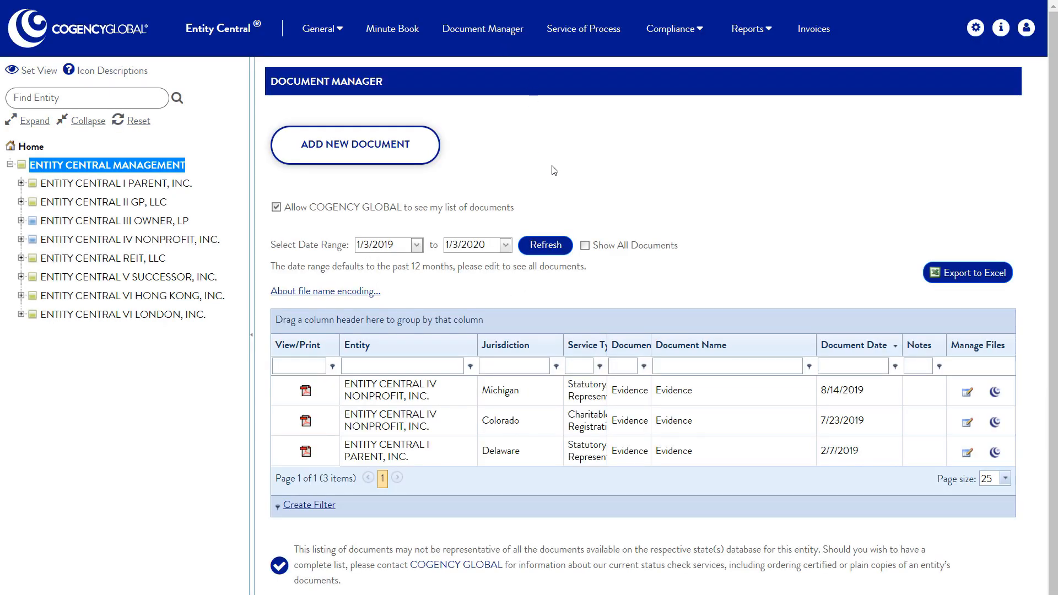
{"action": "mouse_move", "coordinate": [956, 388]}
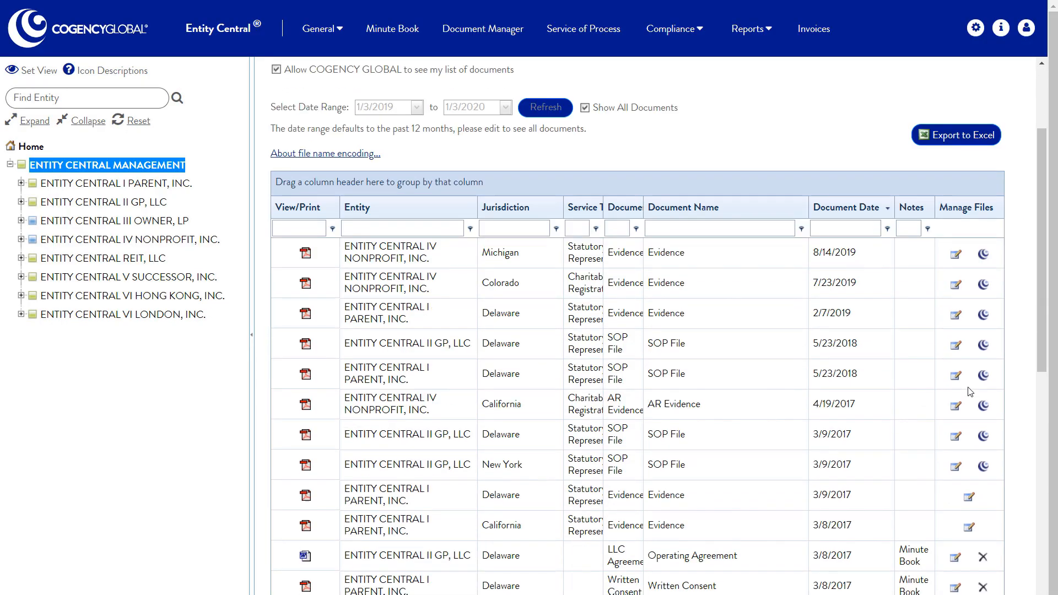
{"action": "scroll", "scroll_direction": "down", "scroll_amount": 3}
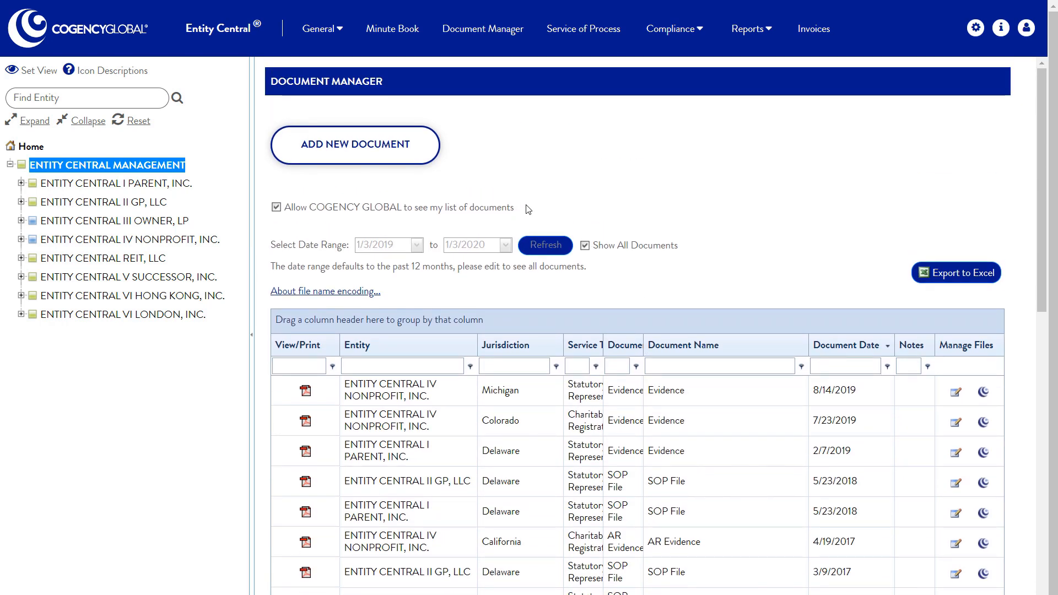
{"action": "mouse_move", "coordinate": [543, 217]}
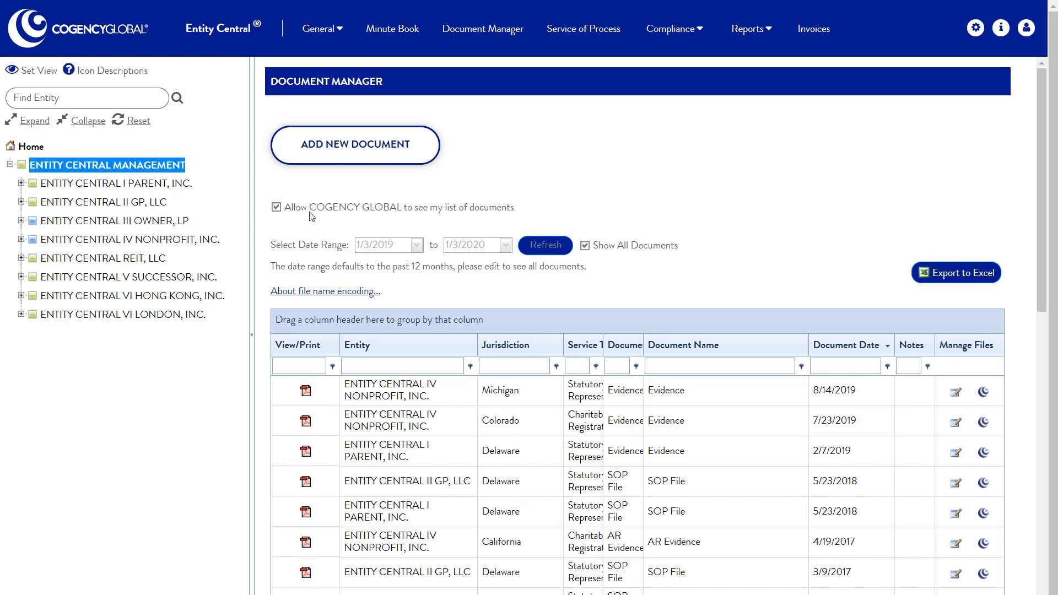
{"action": "left_click", "coordinate": [584, 29]}
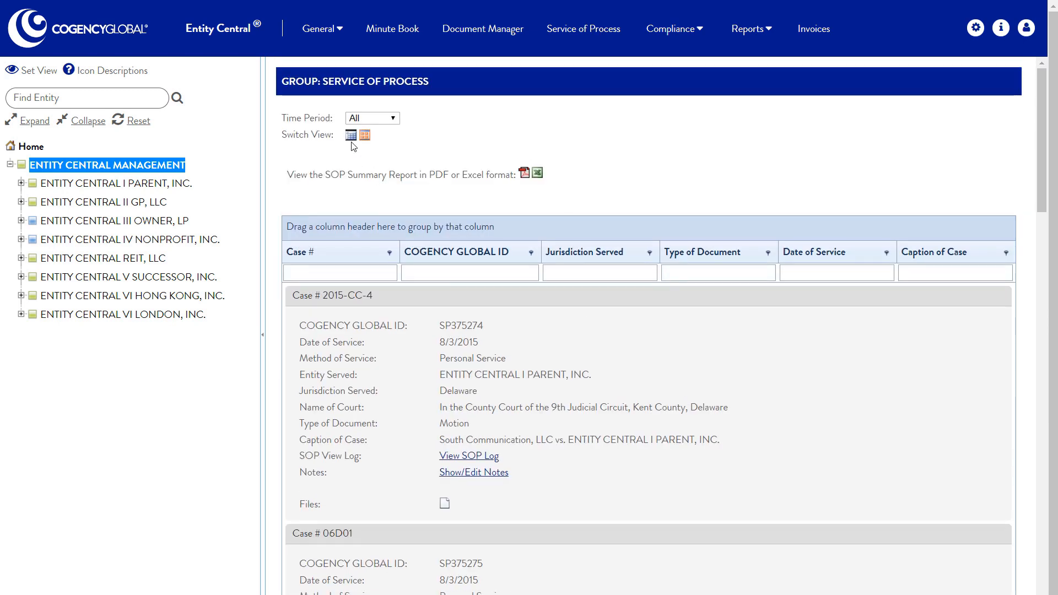
Switch served cases to grid view and show the SOP view log for the 3/9/2017 subpoena
{"action": "left_click", "coordinate": [351, 134]}
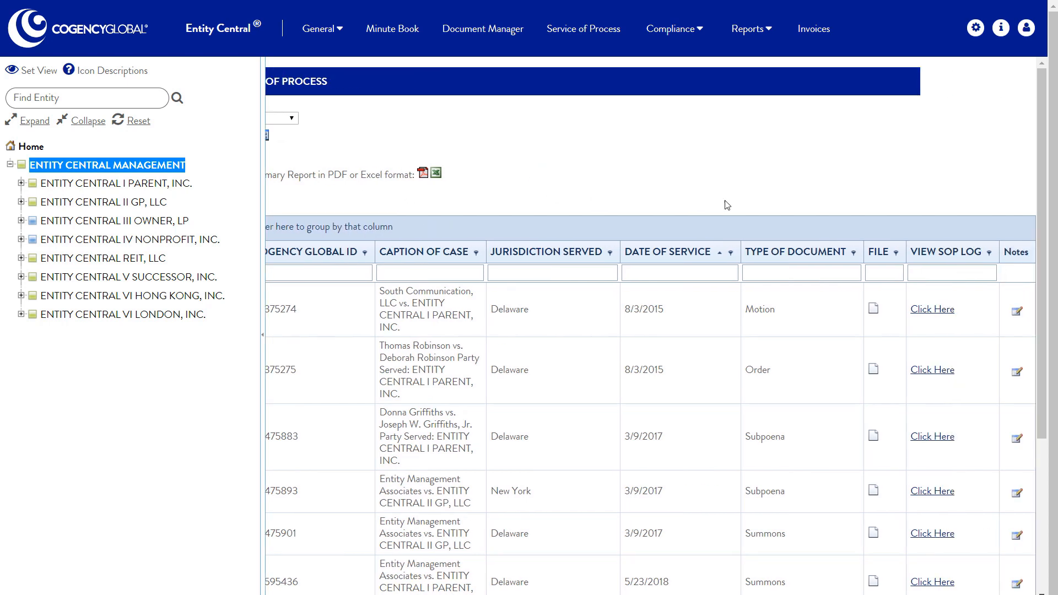
{"action": "mouse_move", "coordinate": [943, 440]}
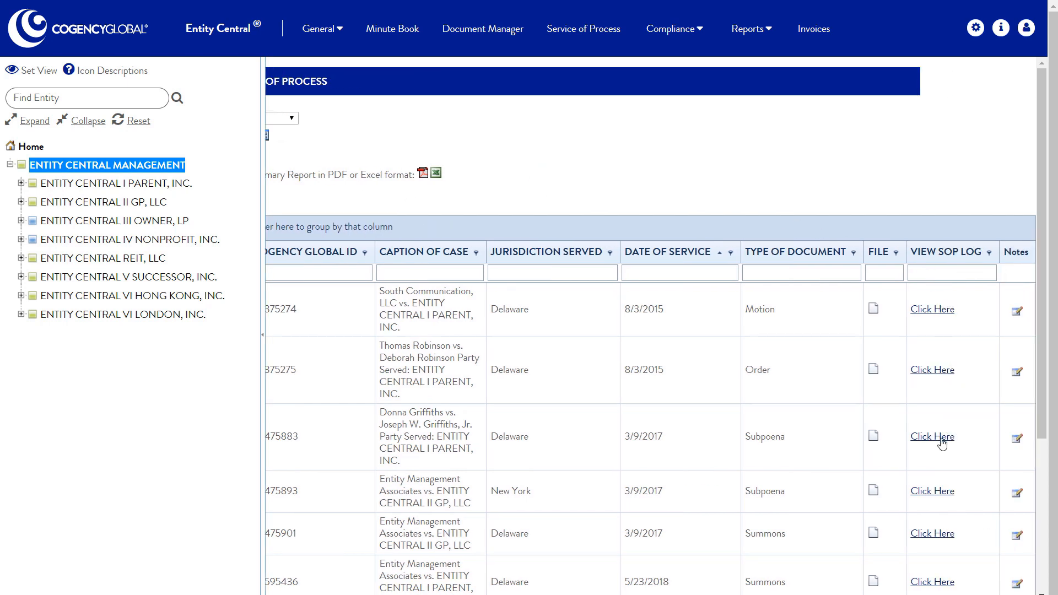
{"action": "left_click", "coordinate": [932, 437]}
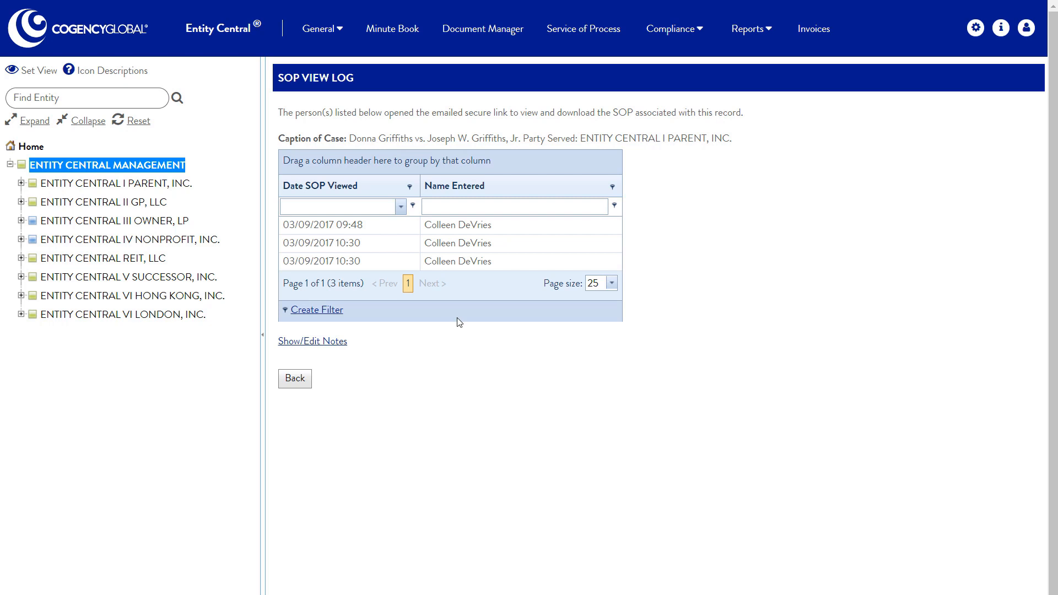
{"action": "left_click", "coordinate": [675, 28]}
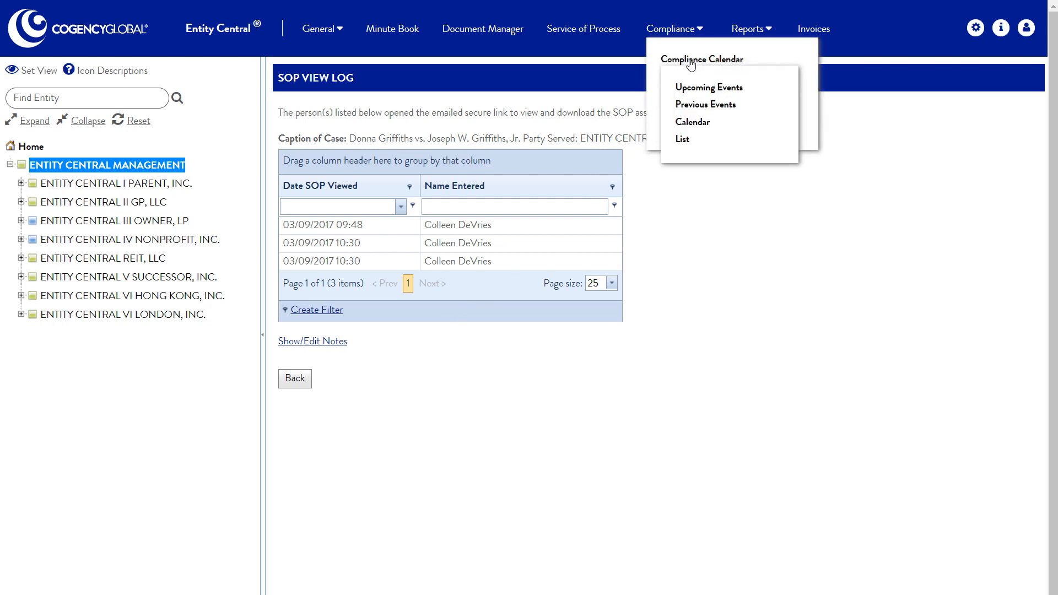
Open the group's Compliance Calendar and its compliance summary report in Excel
{"action": "left_click", "coordinate": [704, 59]}
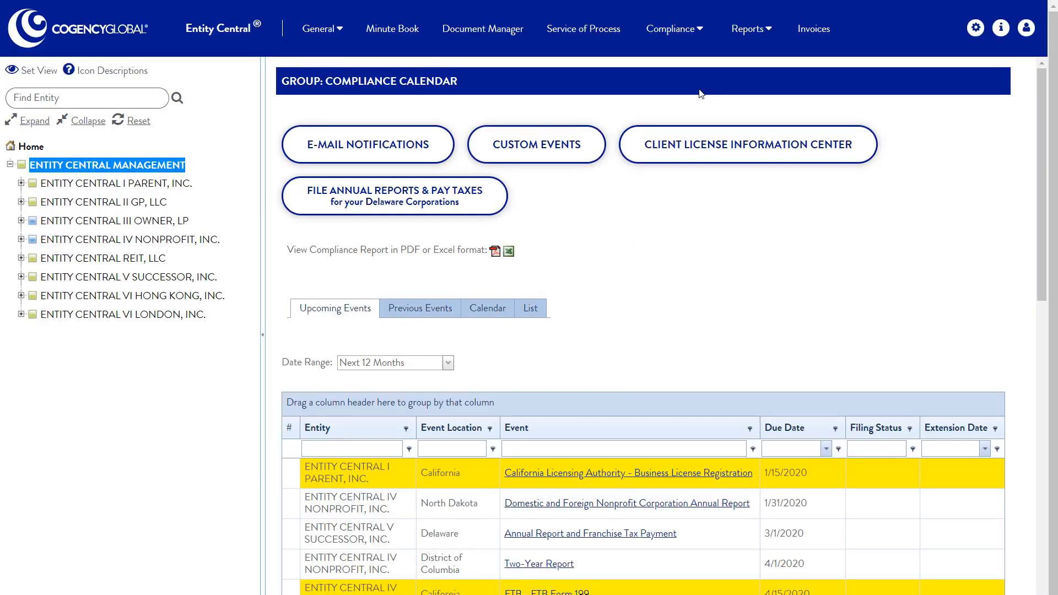
{"action": "scroll", "scroll_direction": "down", "scroll_amount": 3}
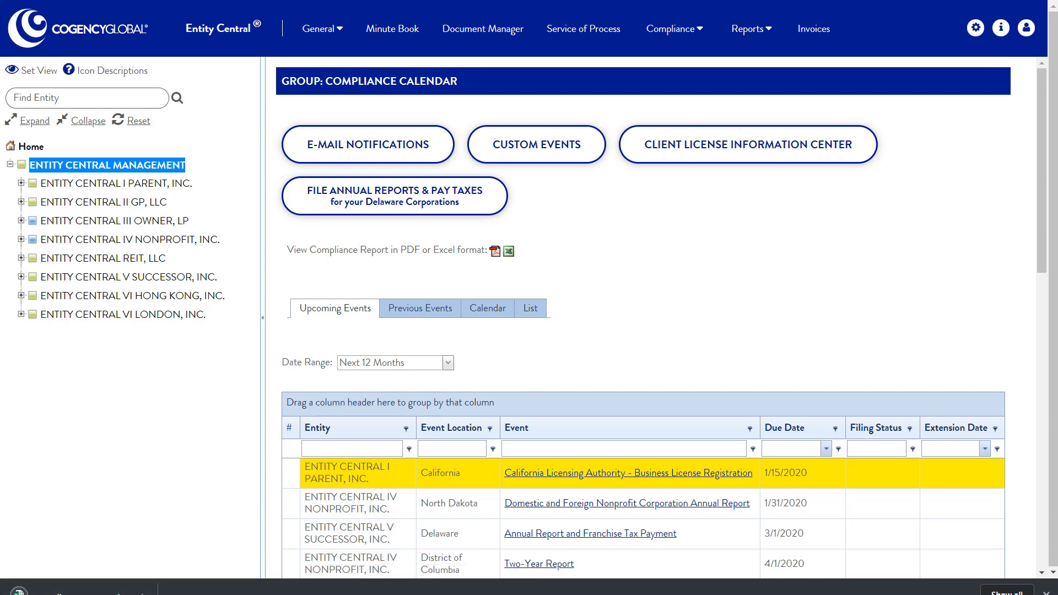
{"action": "left_click", "coordinate": [508, 252]}
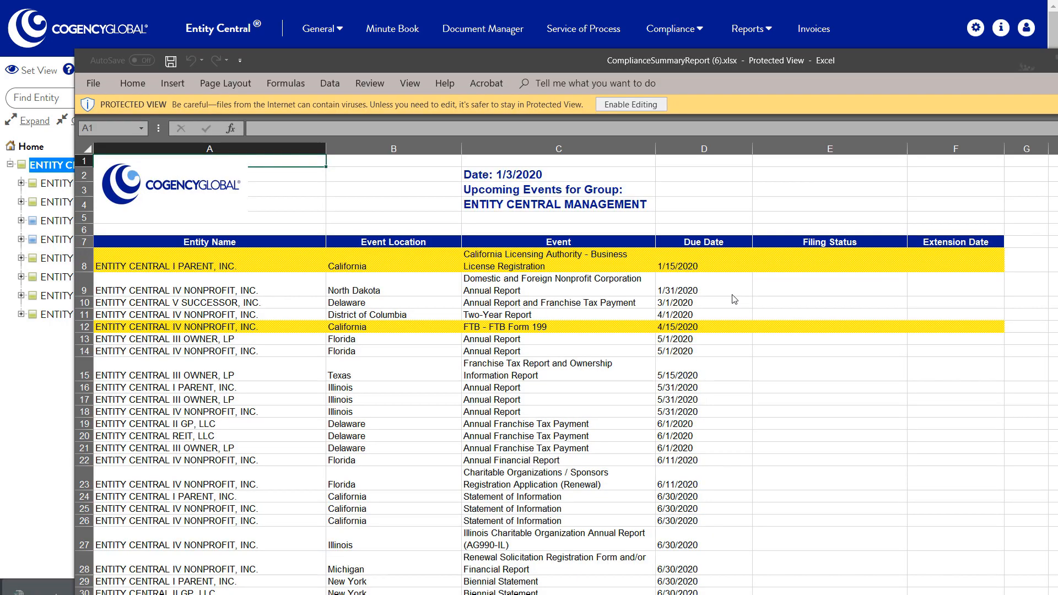
{"action": "scroll", "scroll_direction": "down", "scroll_amount": 3}
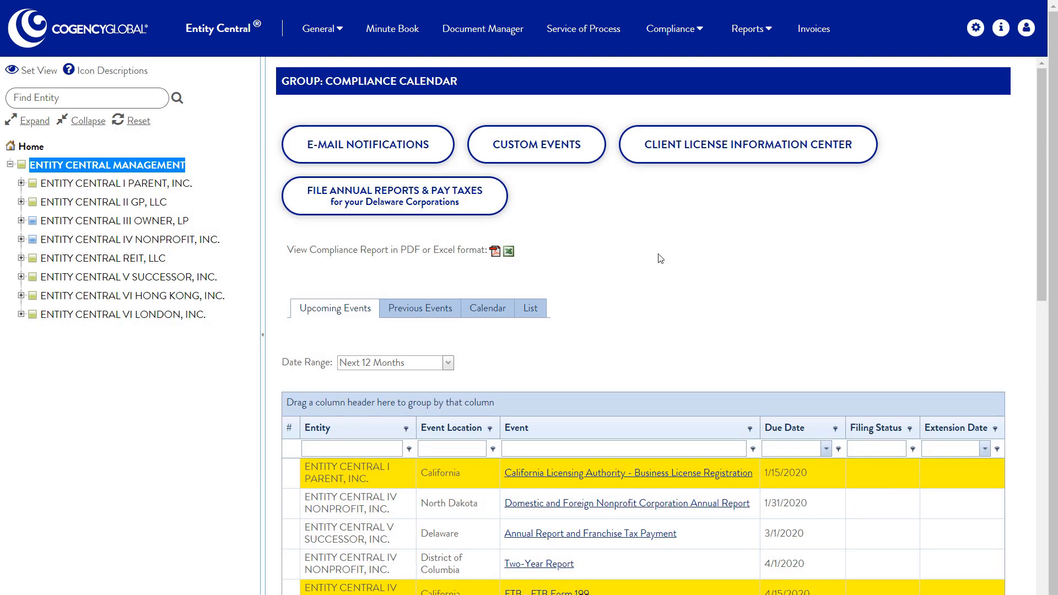
{"action": "mouse_move", "coordinate": [625, 539]}
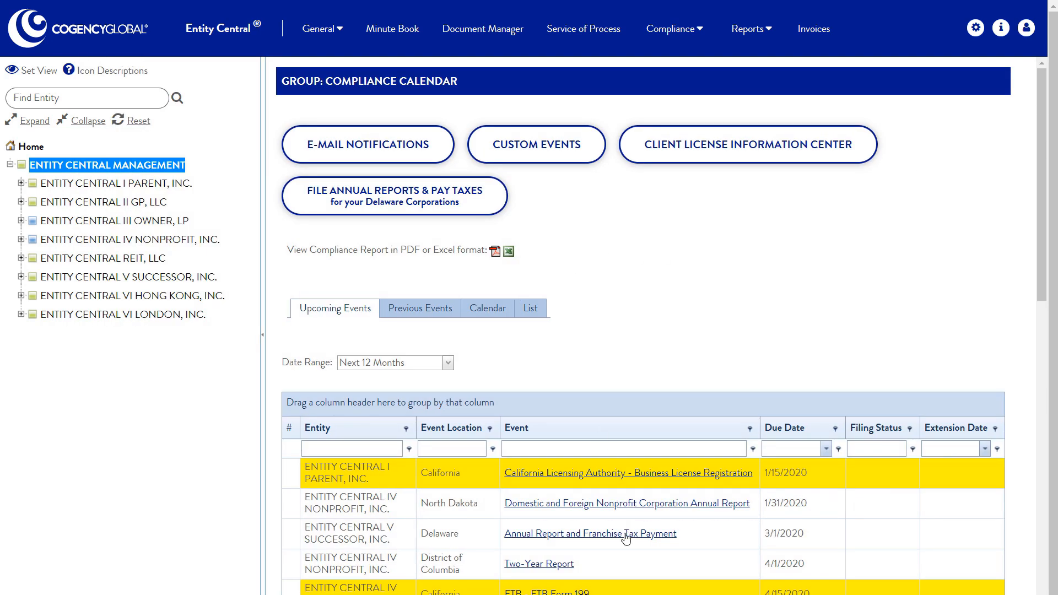
{"action": "left_click", "coordinate": [590, 534]}
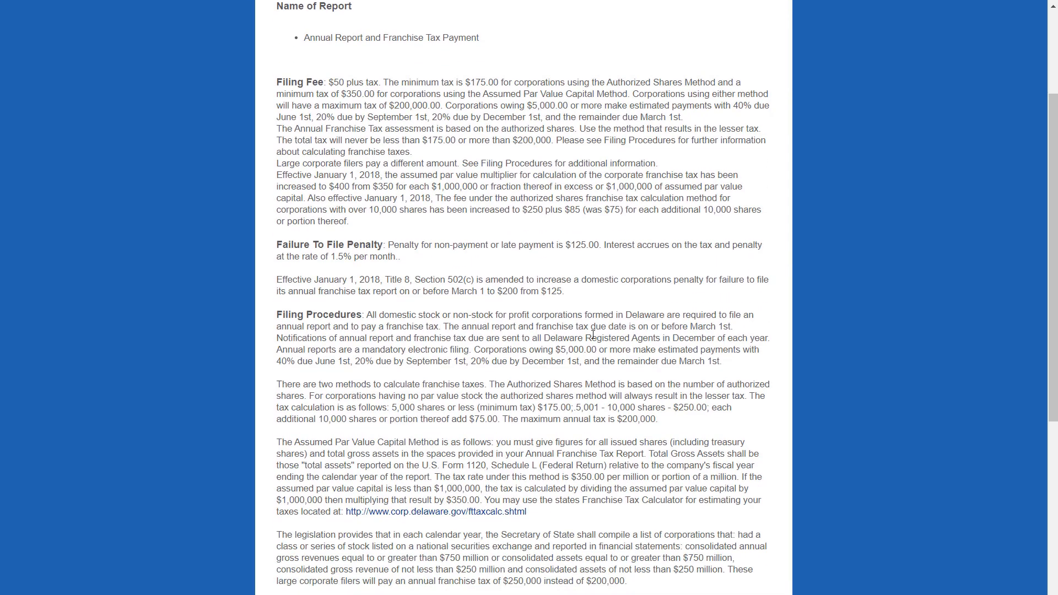
{"action": "scroll", "scroll_direction": "down", "scroll_amount": 3}
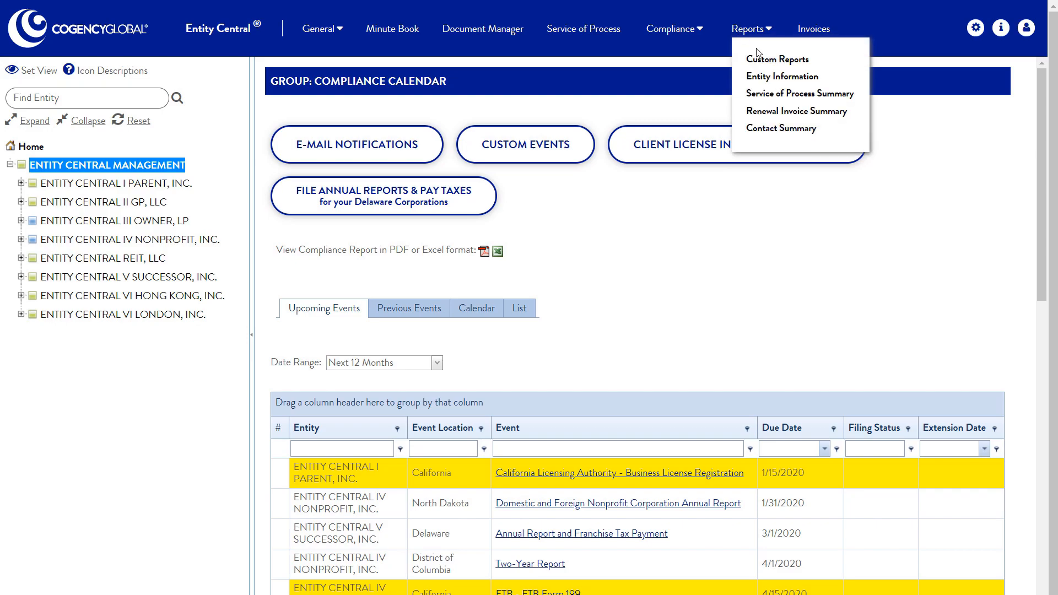
In Custom Reports, add Appointments fields including Position and Percent Ownership as report columns
{"action": "left_click", "coordinate": [778, 58]}
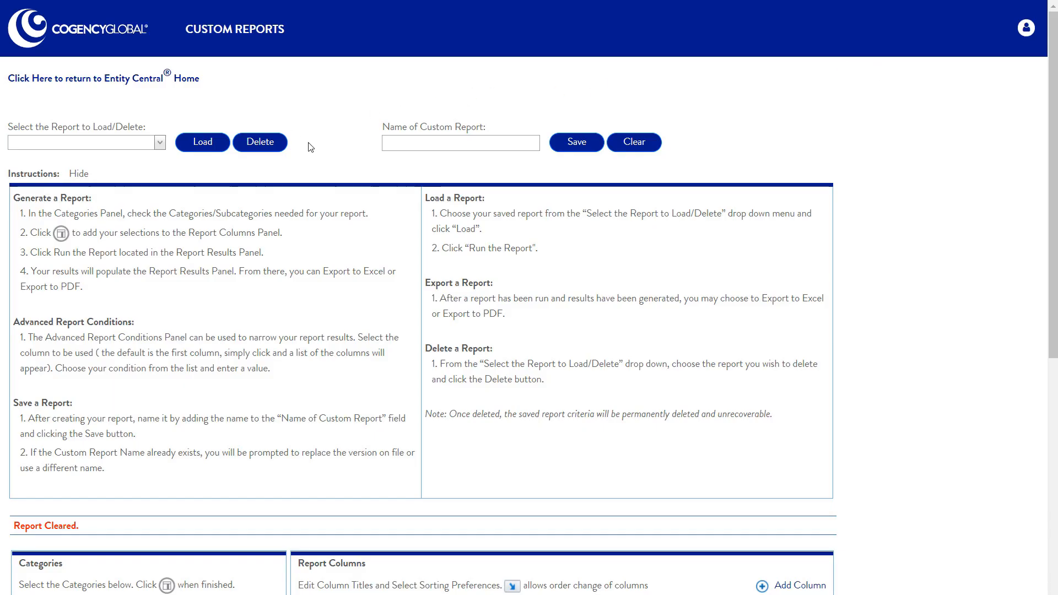
{"action": "scroll", "scroll_direction": "down", "scroll_amount": 3}
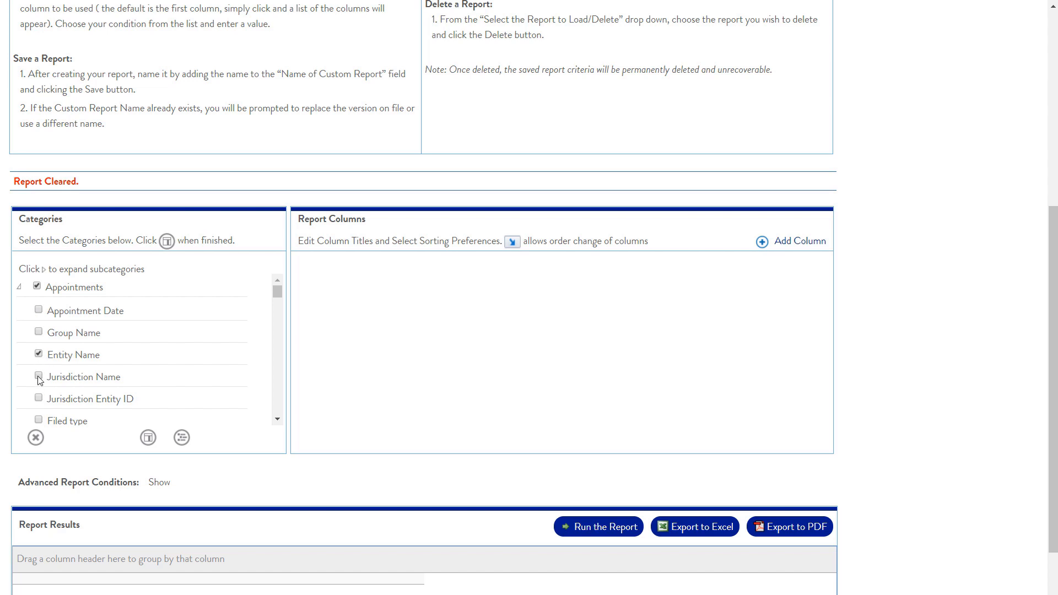
{"action": "scroll", "scroll_direction": "down", "scroll_amount": 3}
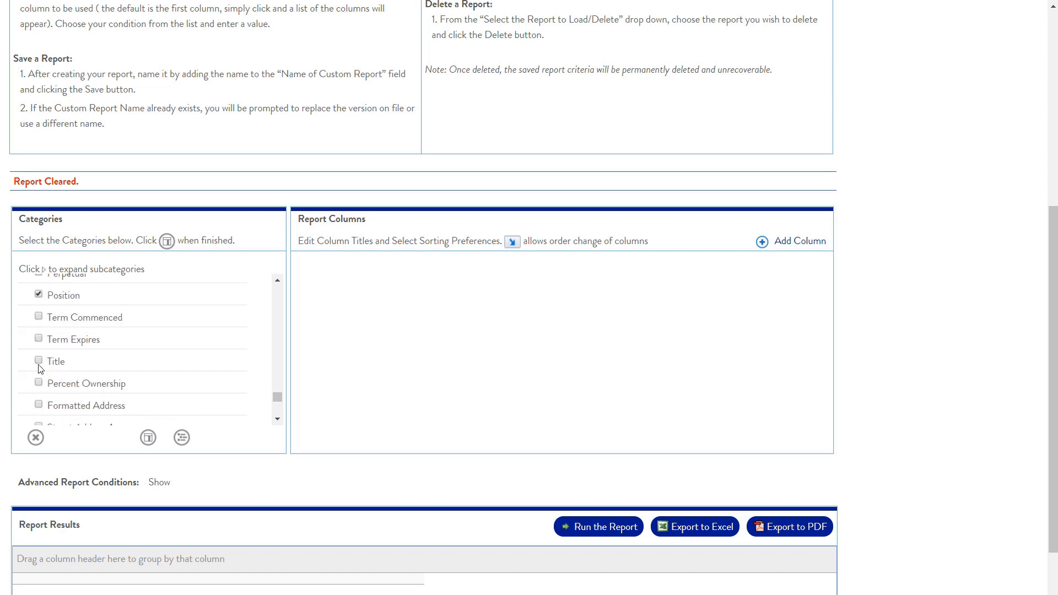
{"action": "left_click", "coordinate": [148, 438]}
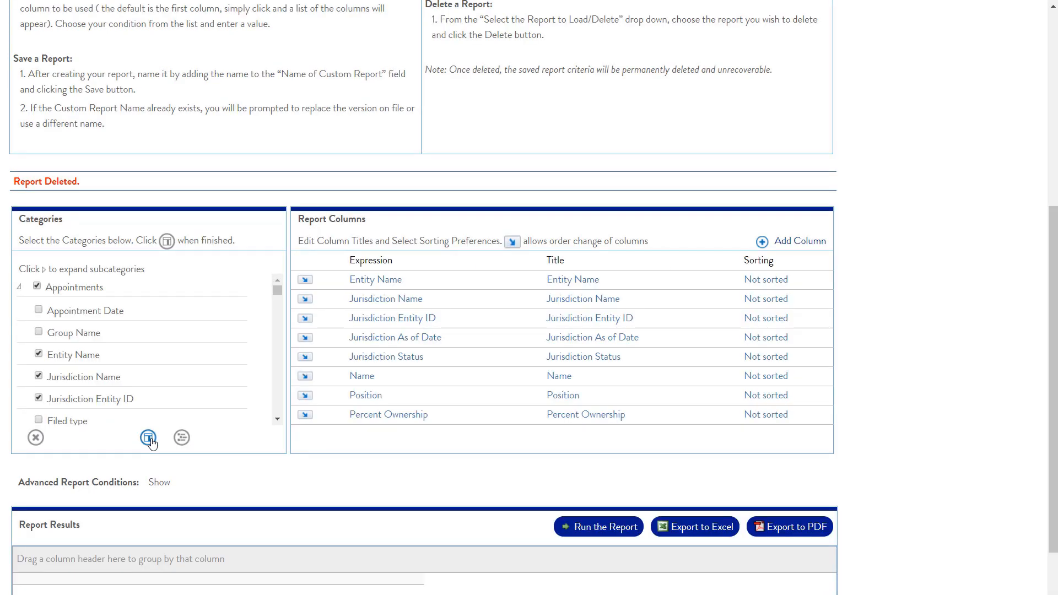
Run the eight-column appointments report and export its results to Excel
{"action": "left_click", "coordinate": [599, 526]}
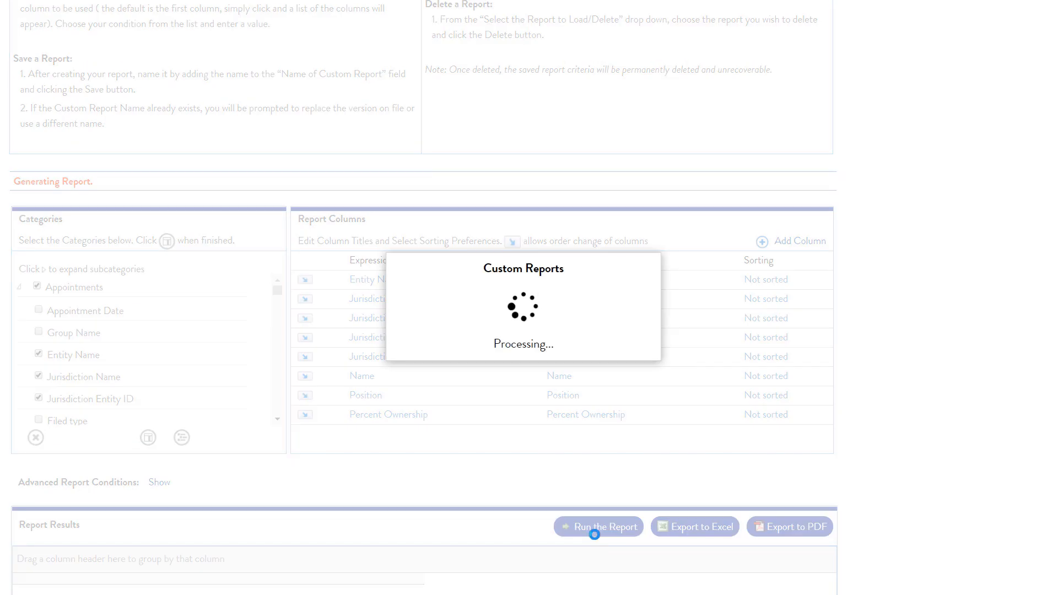
{"action": "left_click", "coordinate": [607, 526]}
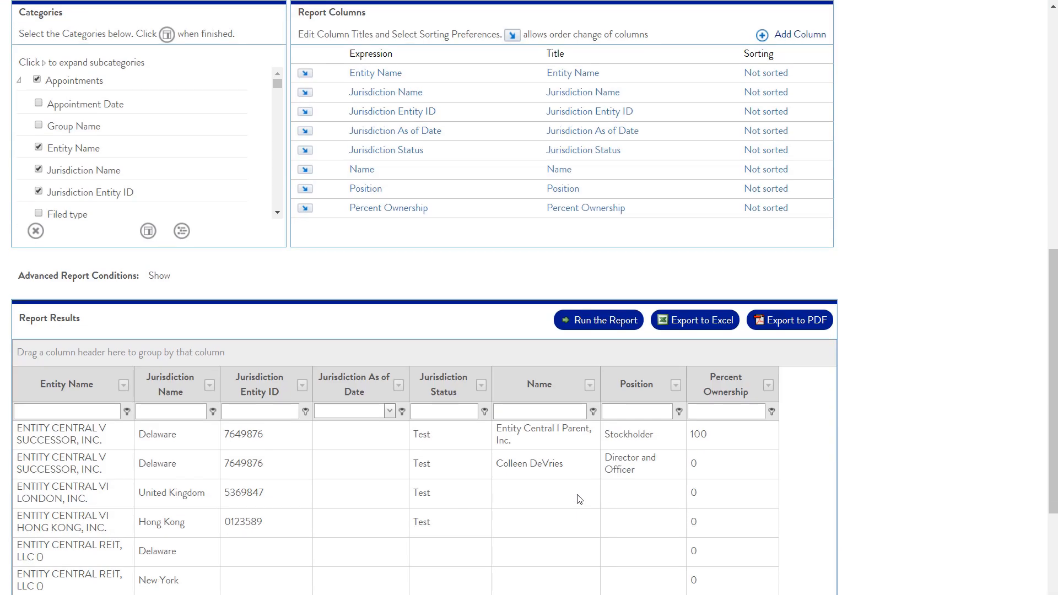
{"action": "left_click", "coordinate": [598, 320]}
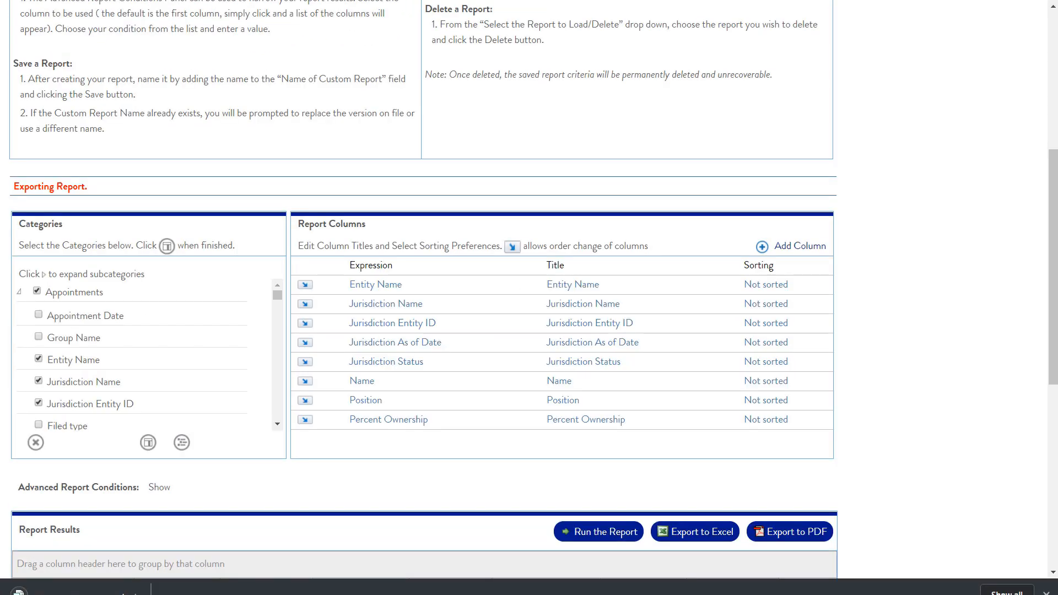
{"action": "left_click", "coordinate": [694, 533]}
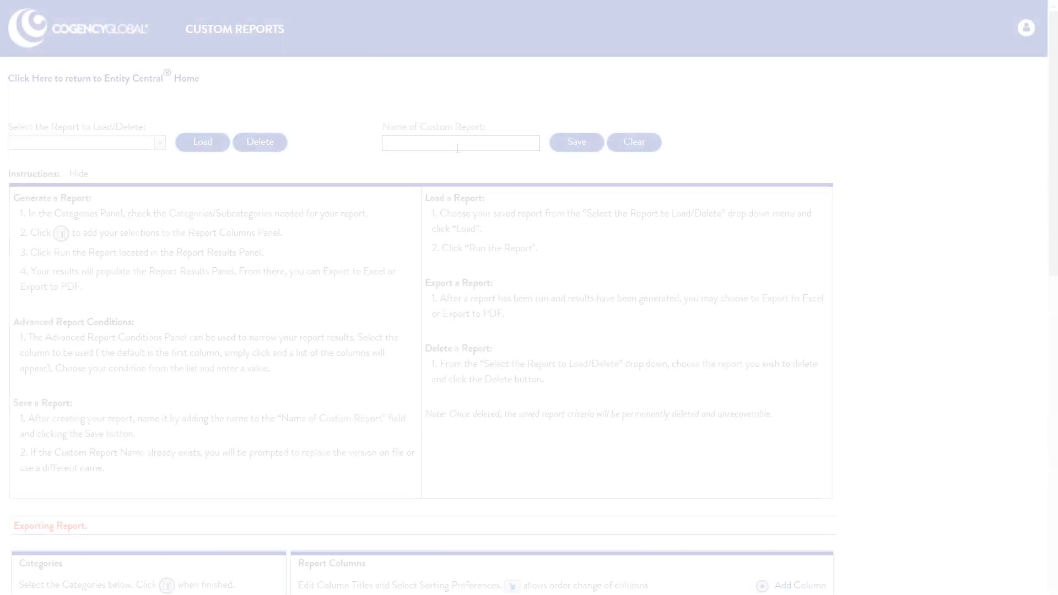
Name the custom report 'Manager Owner percentage' and save it to the saved reports list
{"action": "type", "text": "Manager Owner"}
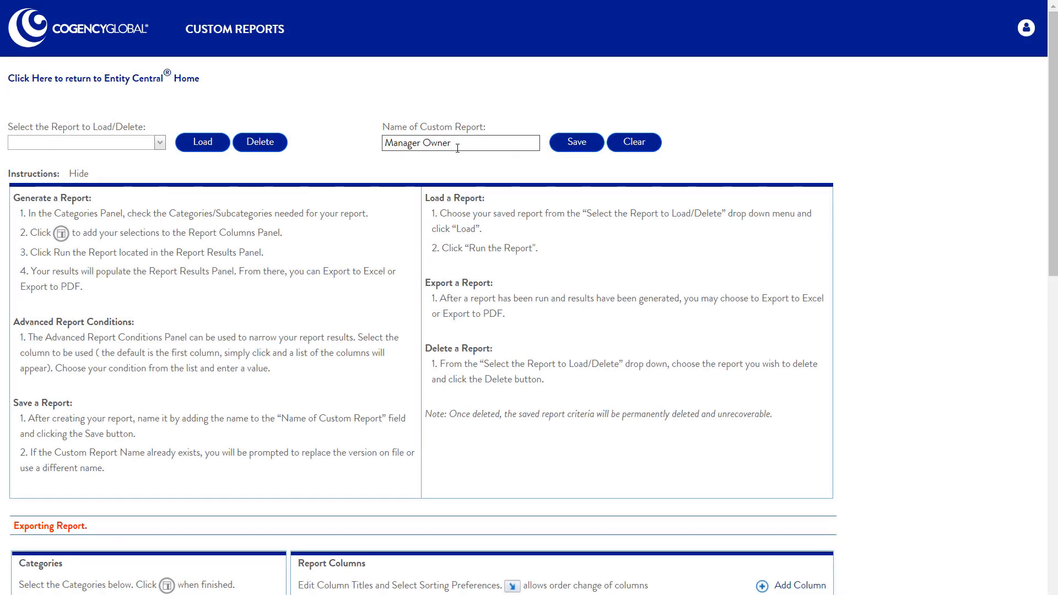
{"action": "type", "text": "percentage"}
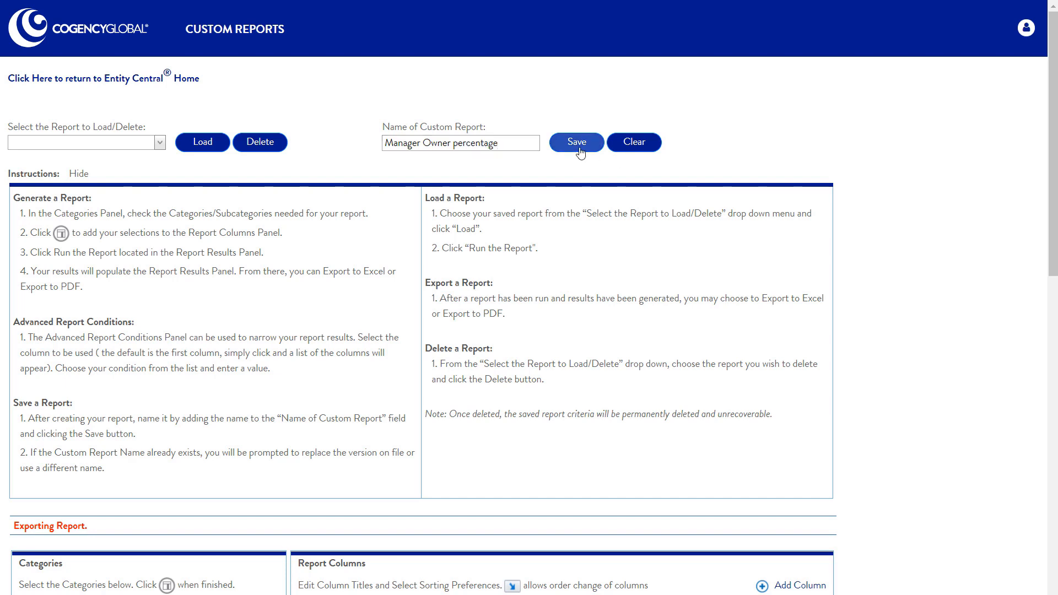
{"action": "left_click", "coordinate": [577, 142]}
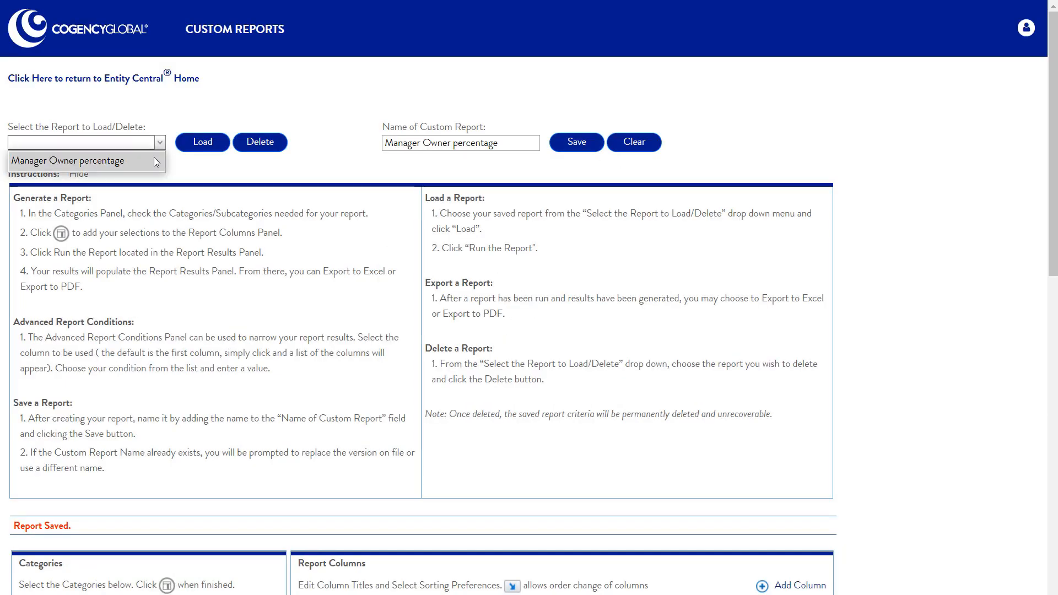